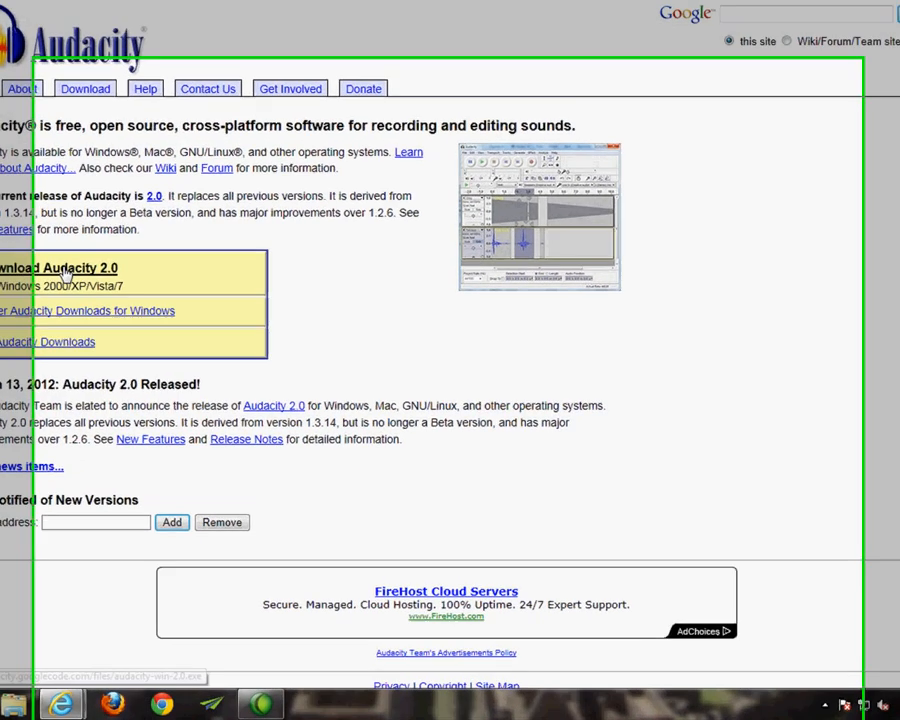
# Step: Download the Audacity 2.0 for Windows installer from the Audacity home page and run it
pyautogui.click(57, 267)
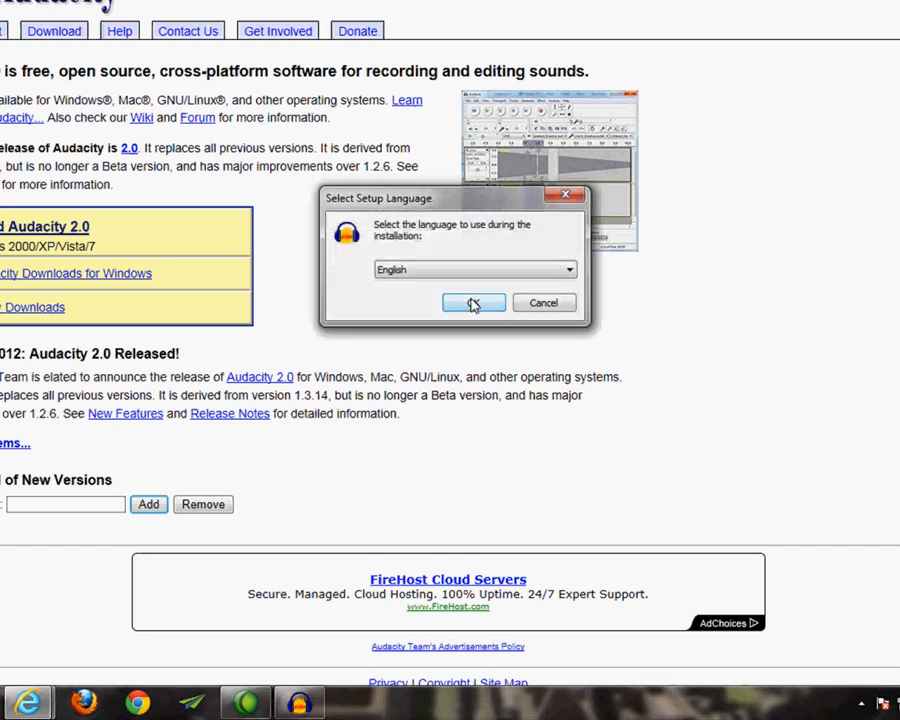
# Step: Install Audacity 2.0 in English to the default folder with a desktop icon
pyautogui.click(473, 303)
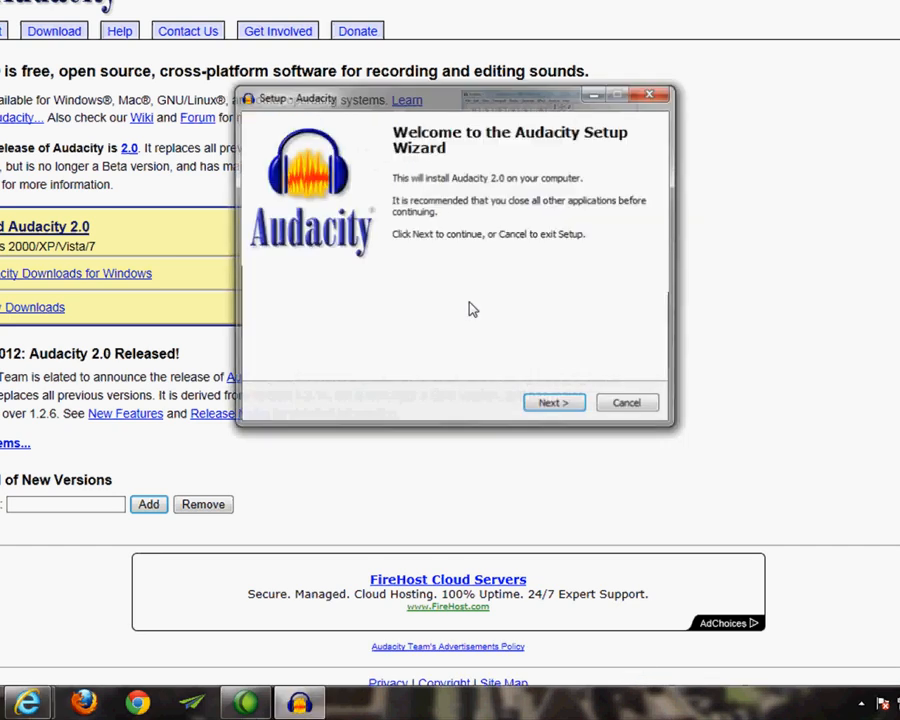
pyautogui.click(554, 402)
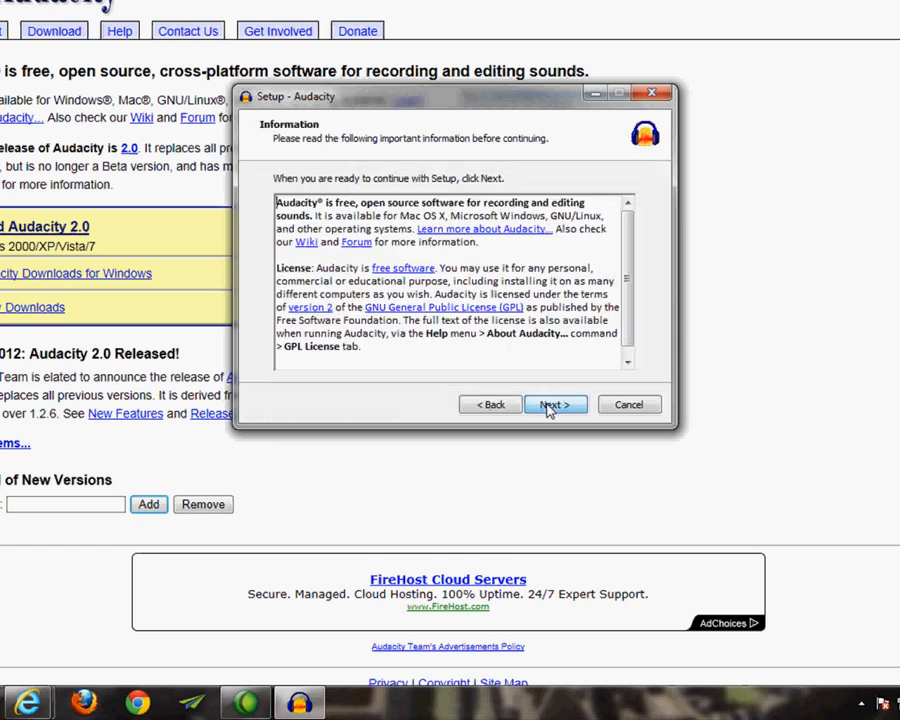
pyautogui.click(555, 404)
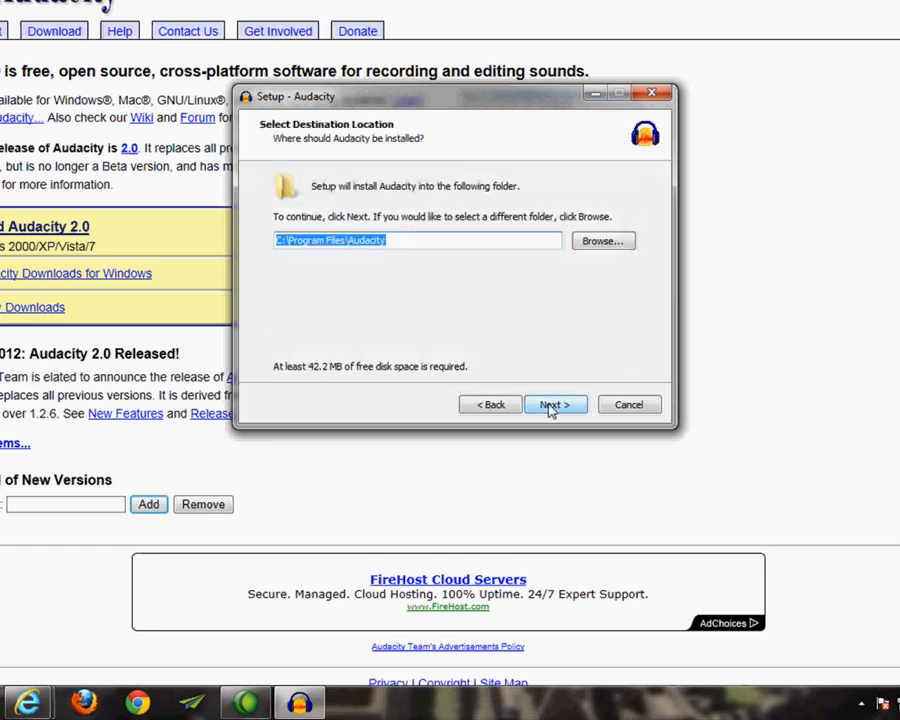
pyautogui.click(555, 404)
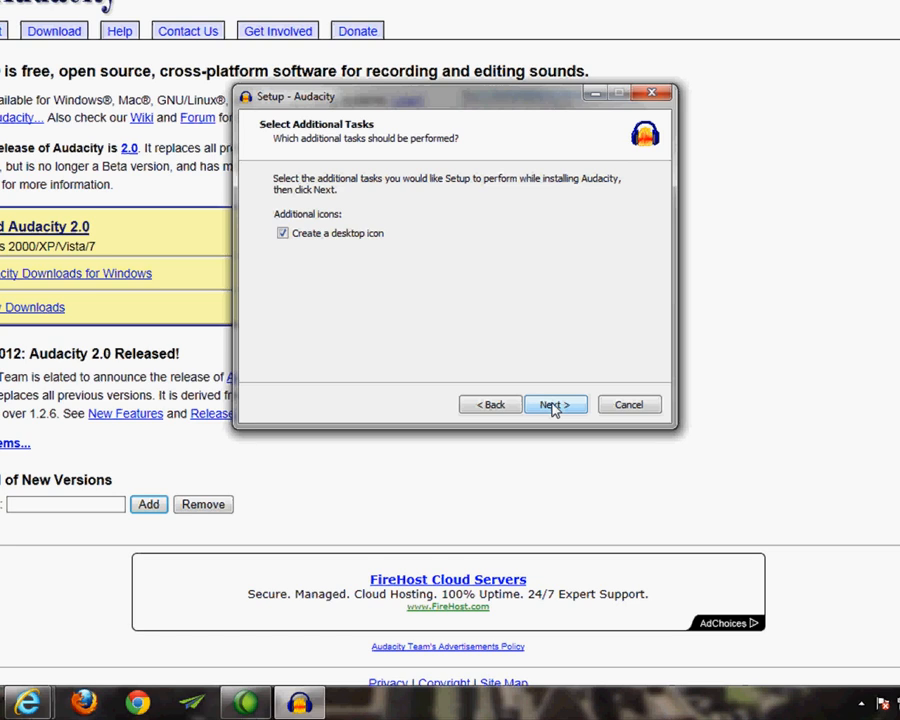
pyautogui.click(555, 404)
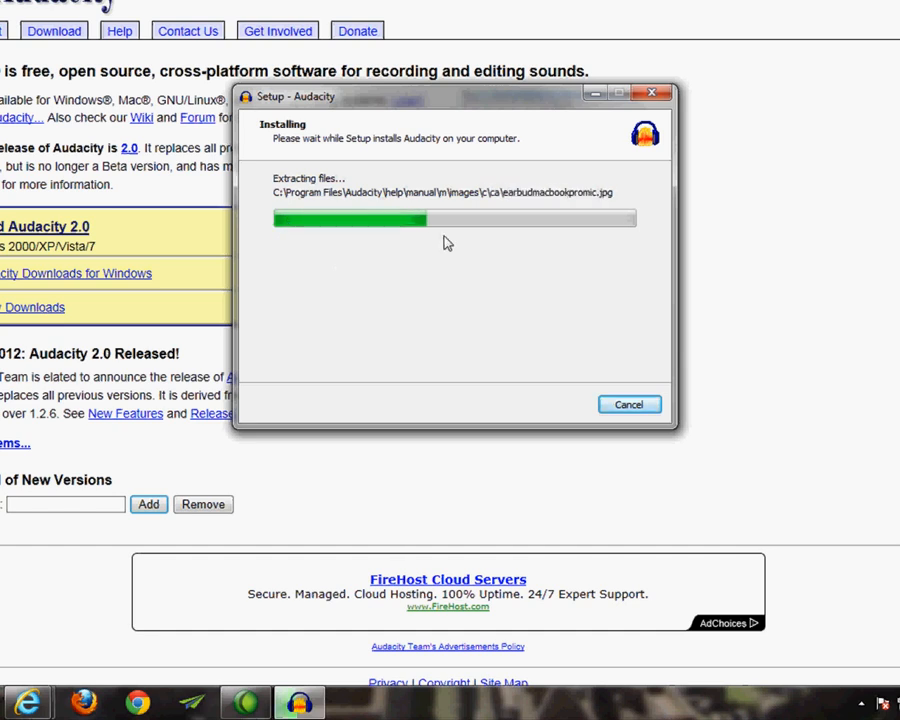
pyautogui.moveTo(598, 237)
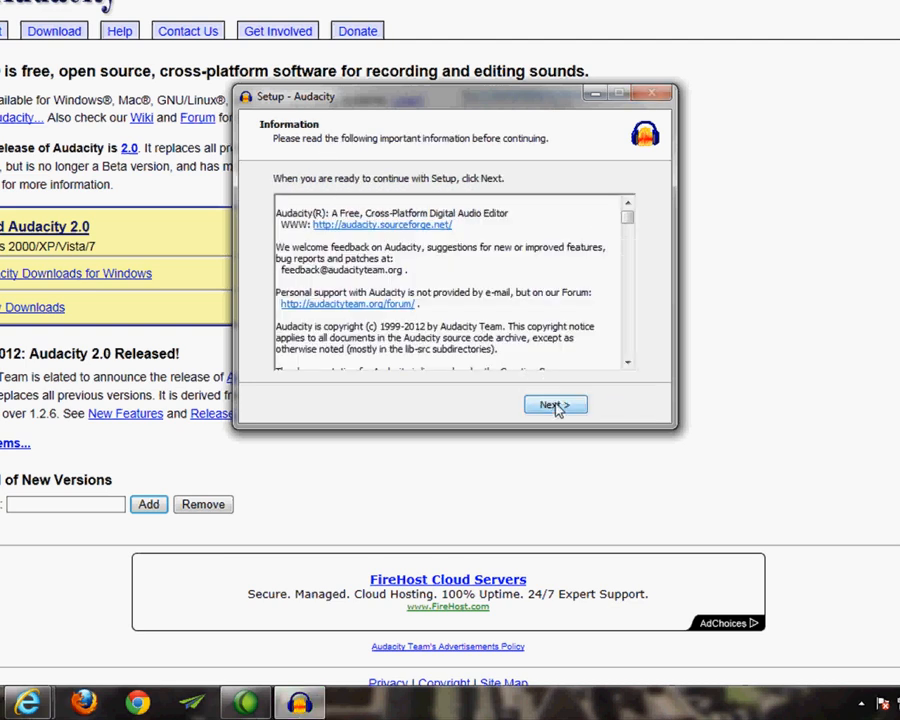
# Step: Close the completed Audacity setup with Launch Audacity unchecked
pyautogui.click(555, 404)
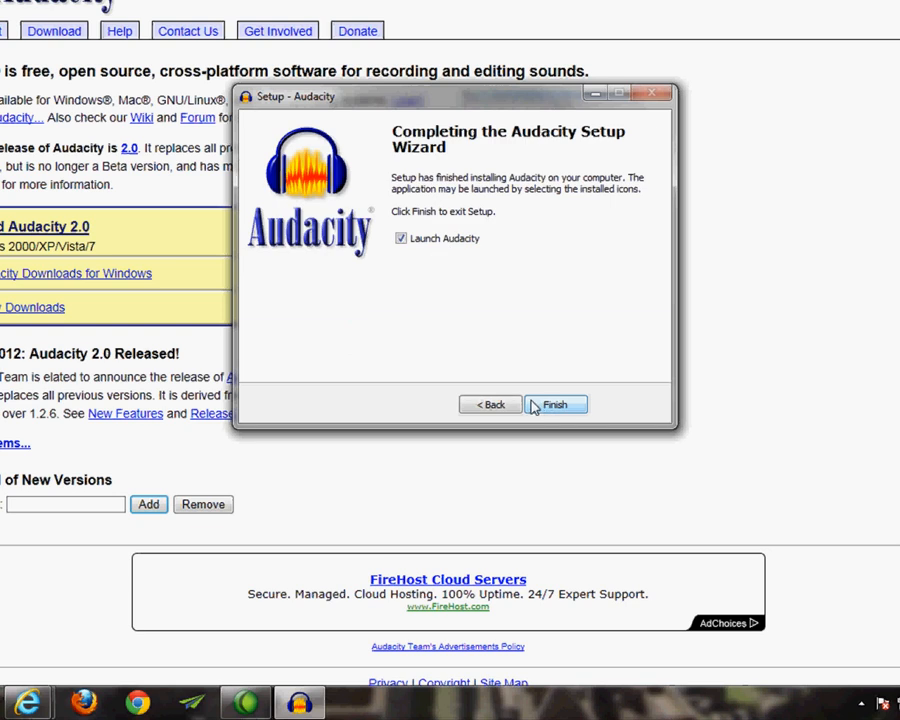
pyautogui.click(400, 238)
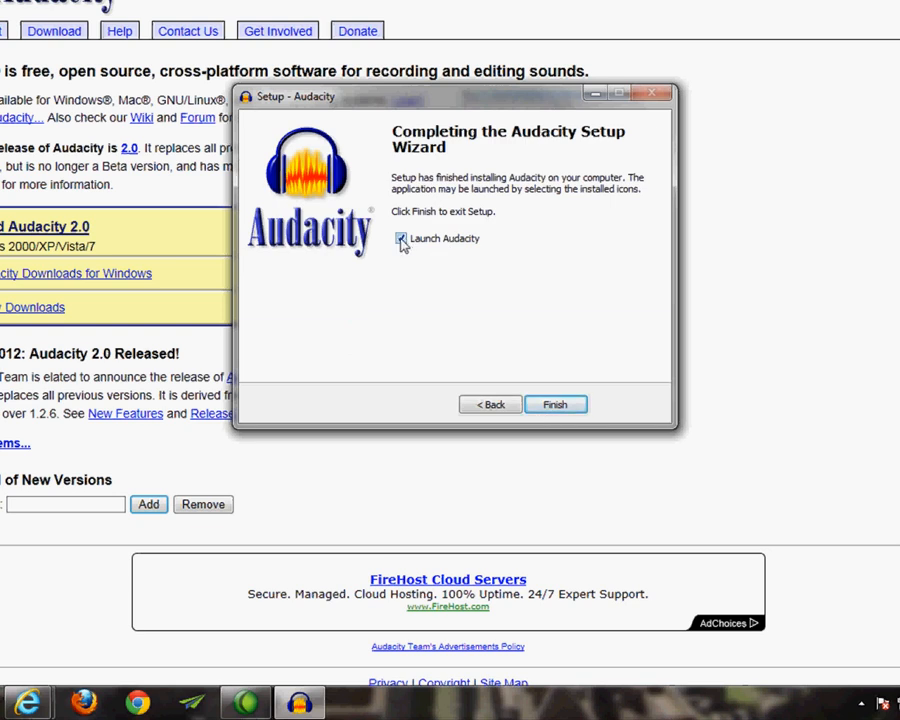
pyautogui.click(401, 239)
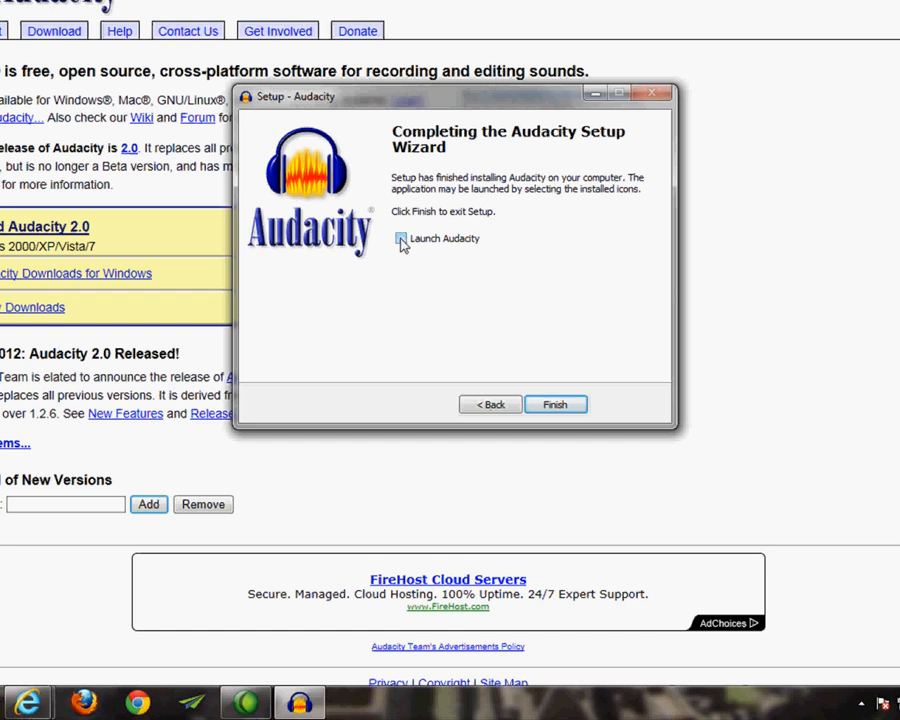
pyautogui.click(555, 404)
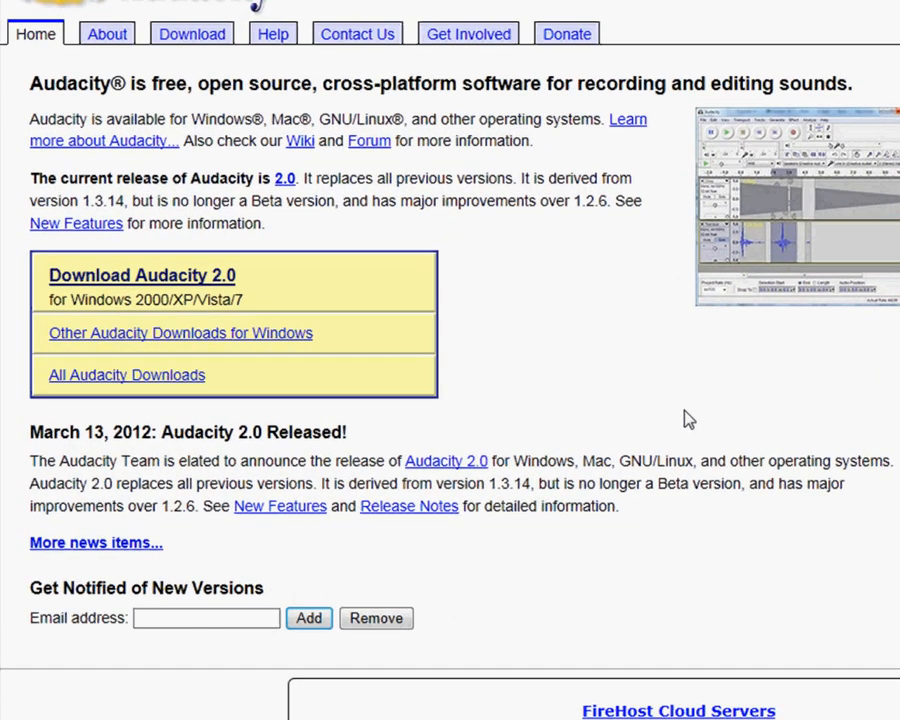
pyautogui.moveTo(126, 381)
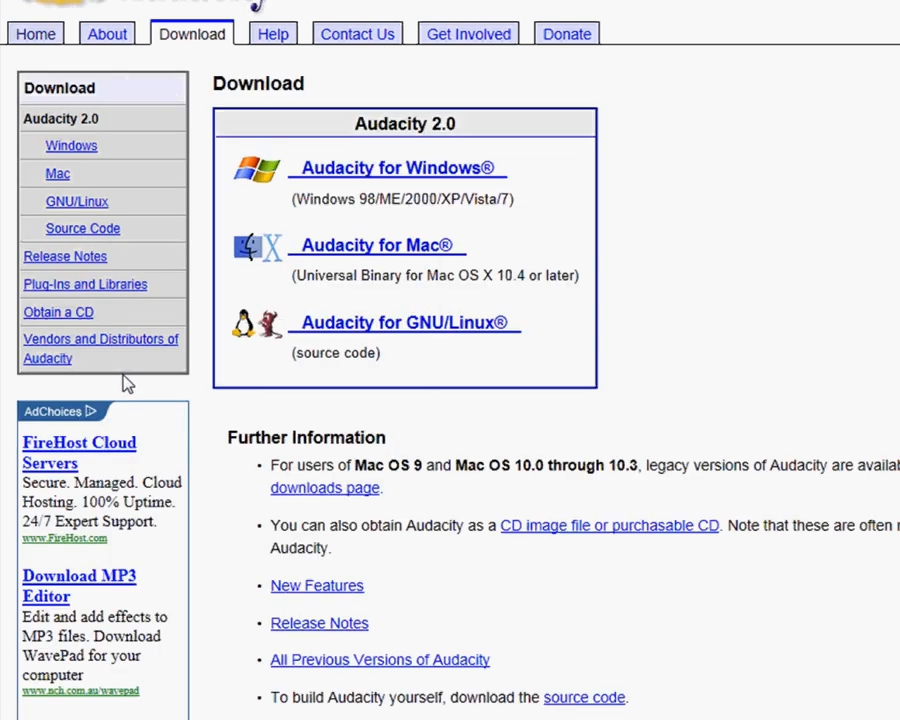
pyautogui.moveTo(232, 413)
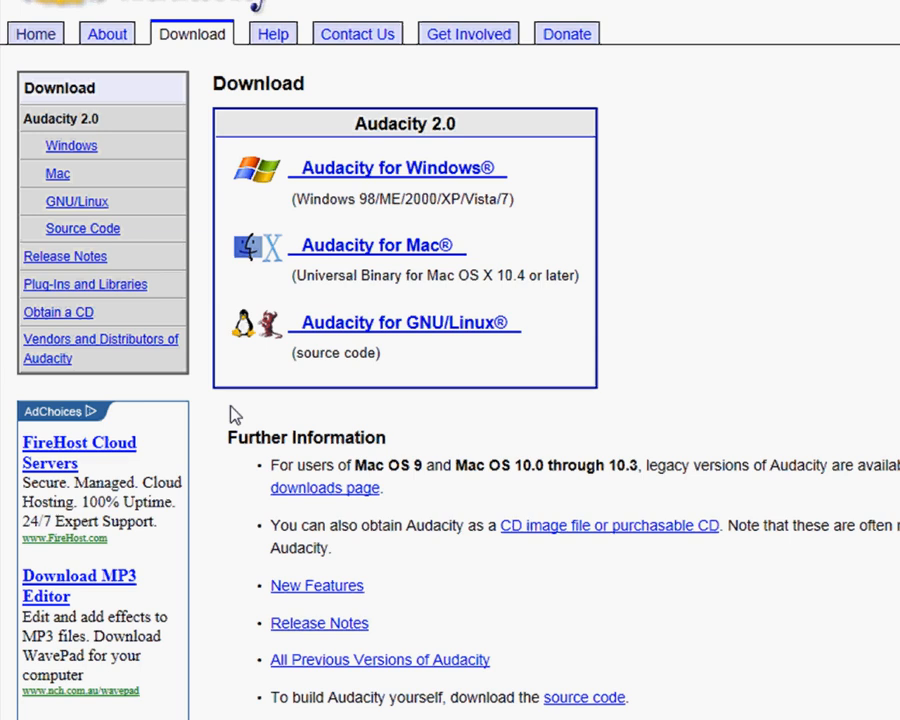
pyautogui.moveTo(356, 167)
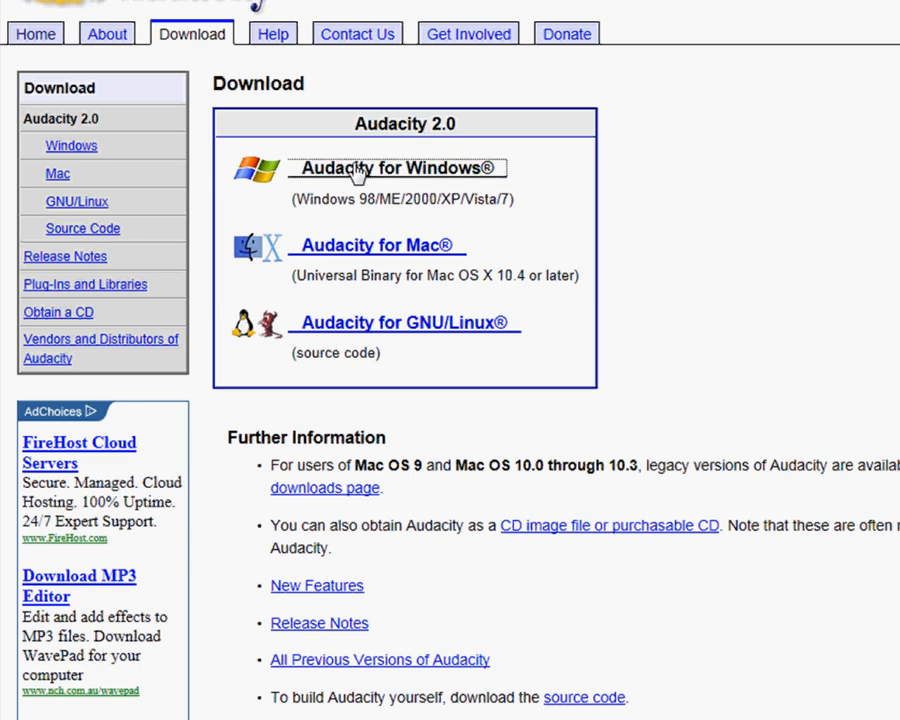
# Step: Go from the Audacity for Windows downloads to the LAME MP3 encoder instructions
pyautogui.click(400, 167)
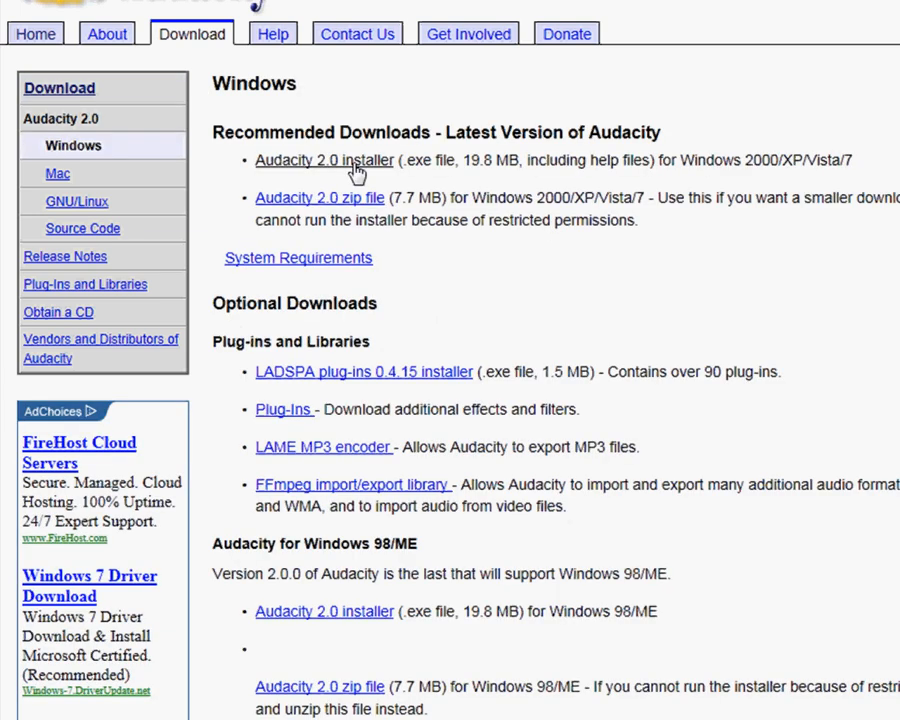
pyautogui.moveTo(343, 453)
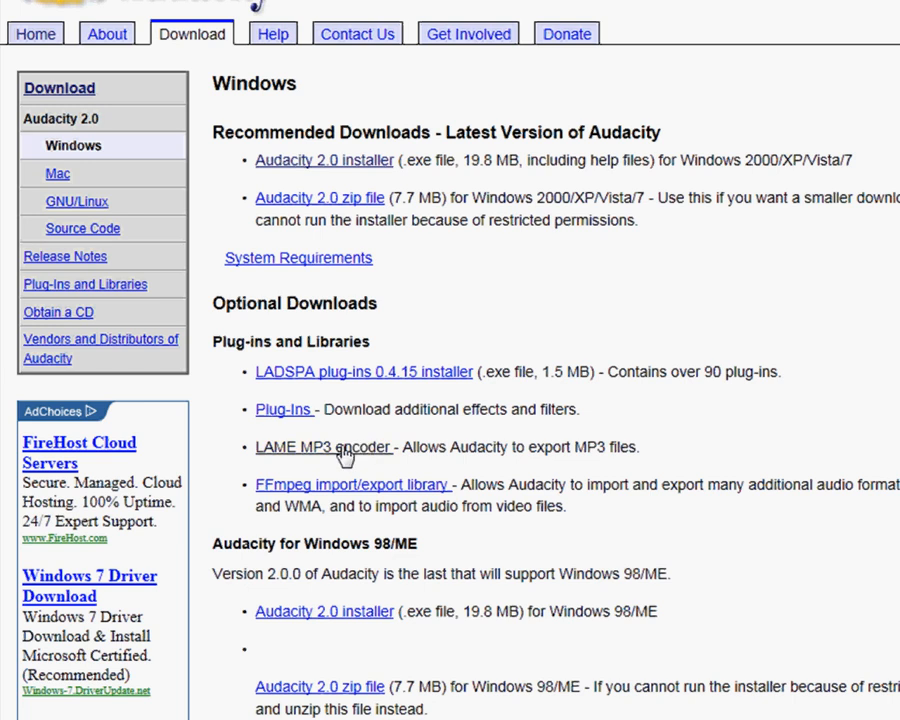
pyautogui.moveTo(340, 453)
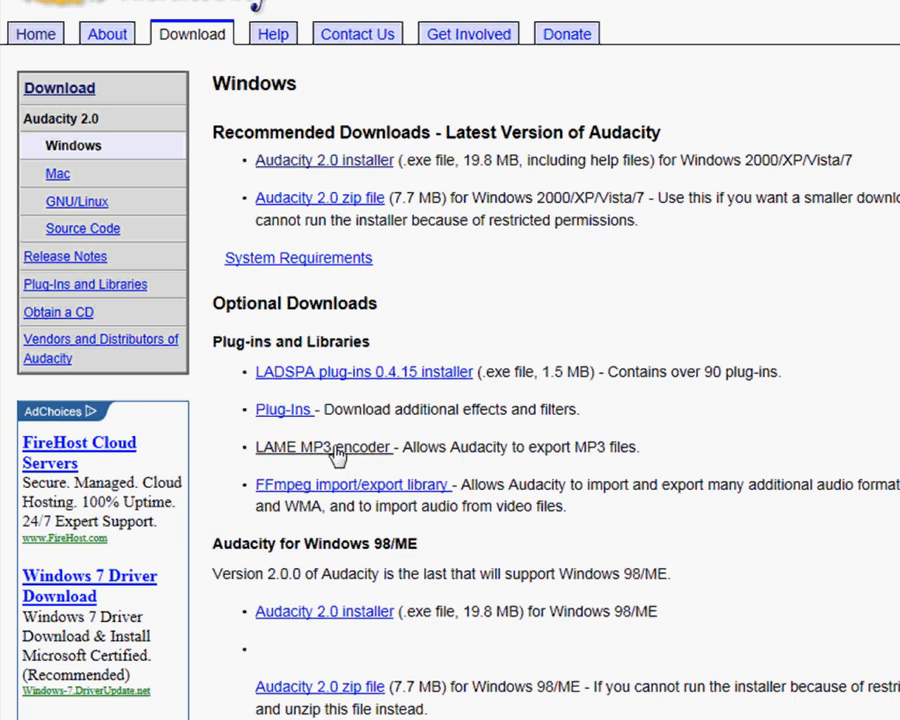
pyautogui.click(323, 446)
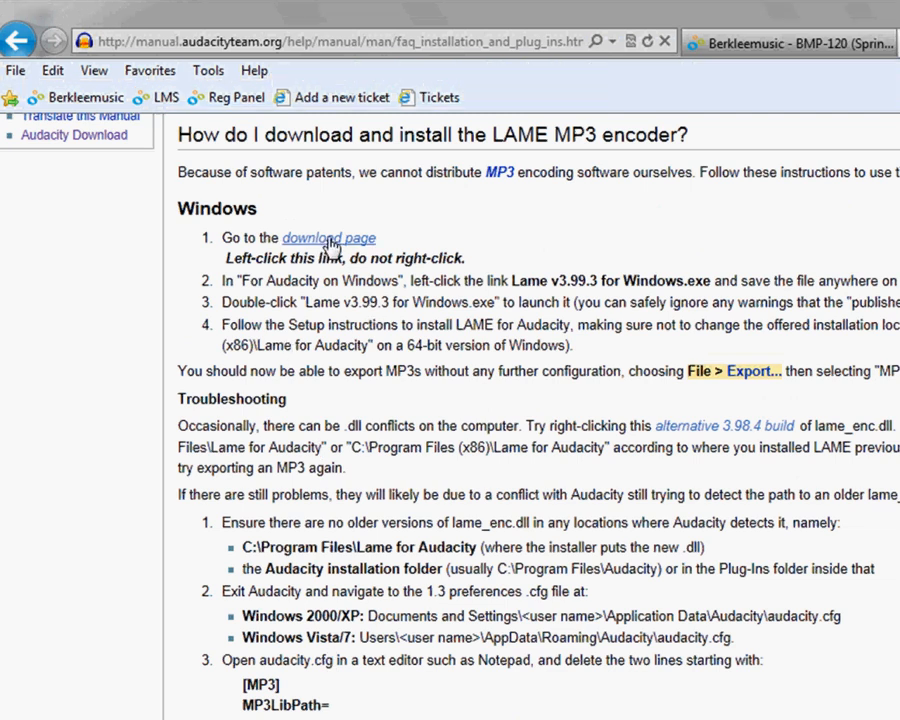
# Step: Download and run Lame_v3.99.3_for_Windows.exe from the LAME download page
pyautogui.click(328, 238)
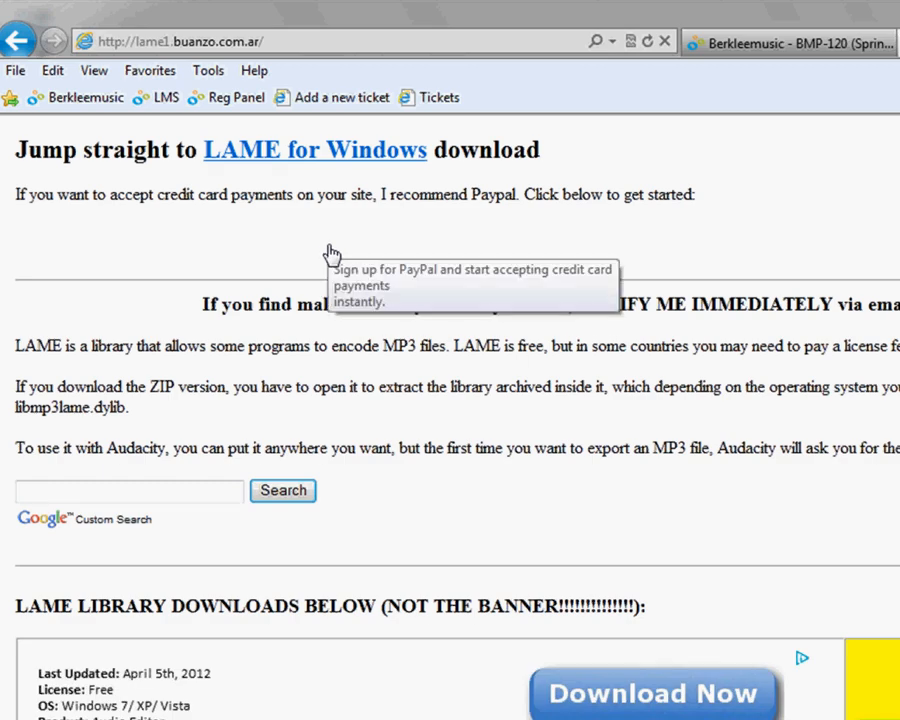
pyautogui.scroll(-3)
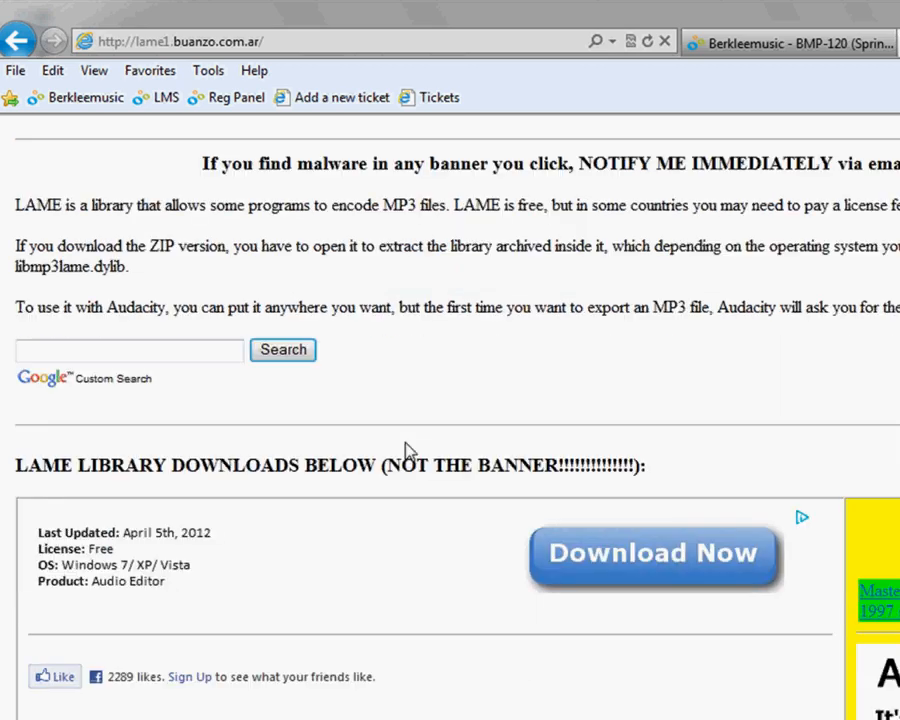
pyautogui.scroll(-3)
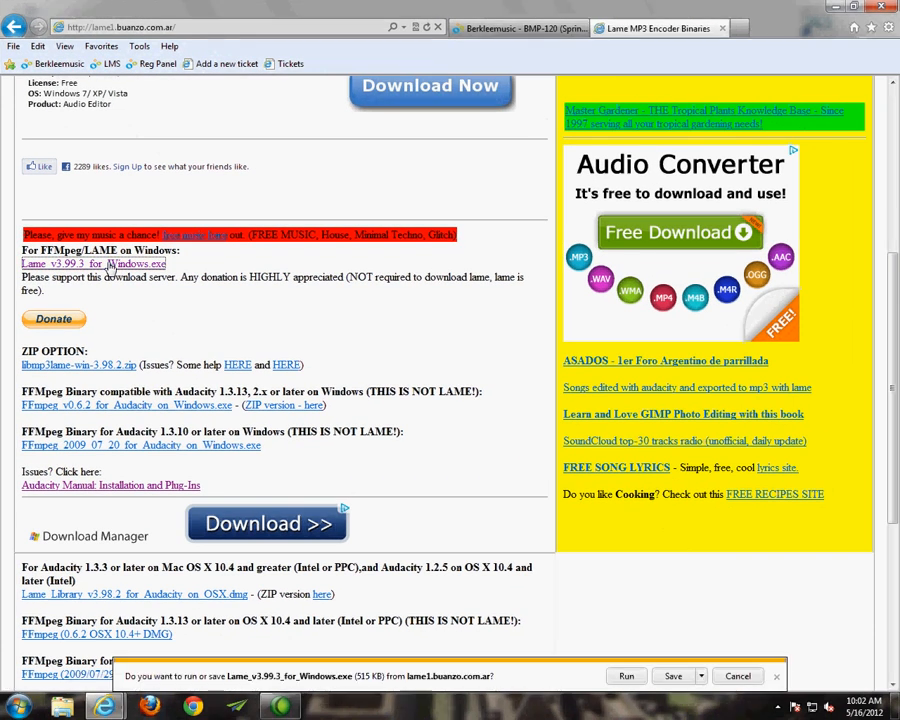
pyautogui.click(626, 676)
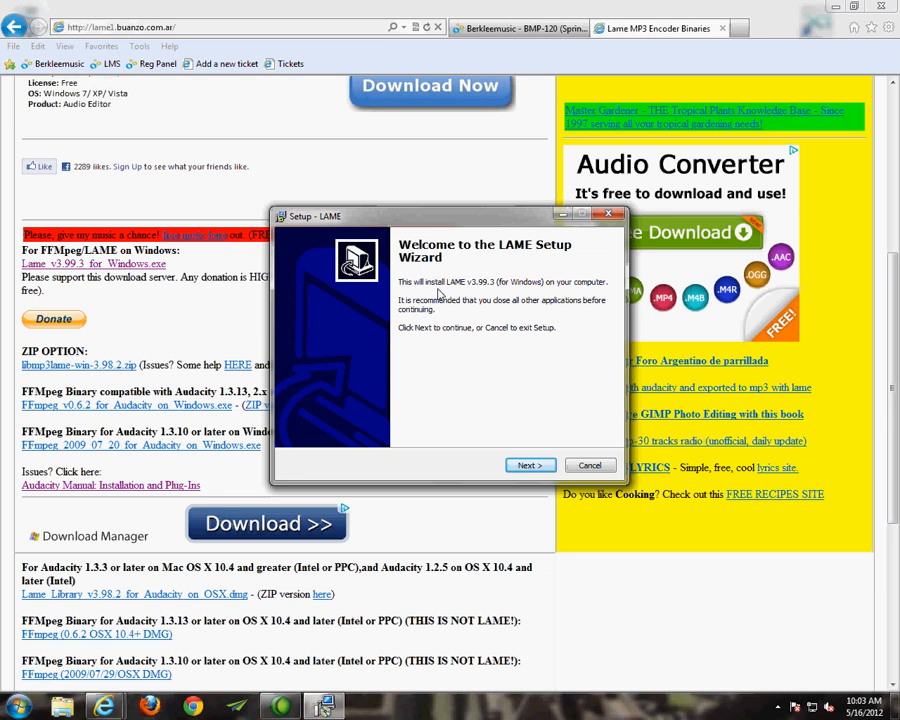
pyautogui.moveTo(508, 369)
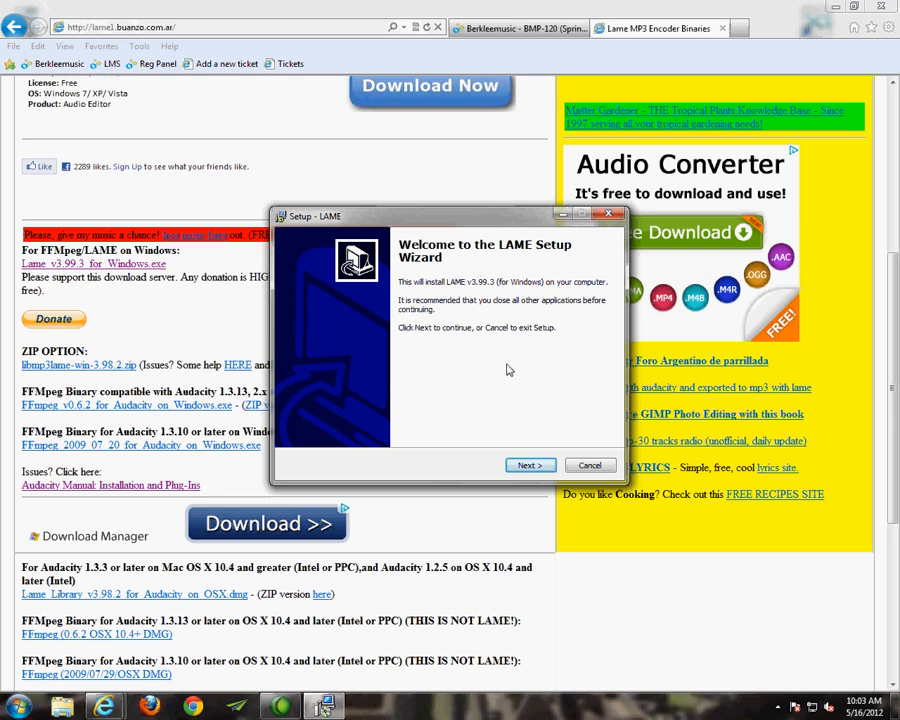
# Step: Install LAME into Program Files\Lame For Audacity with default settings and exit setup
pyautogui.click(529, 465)
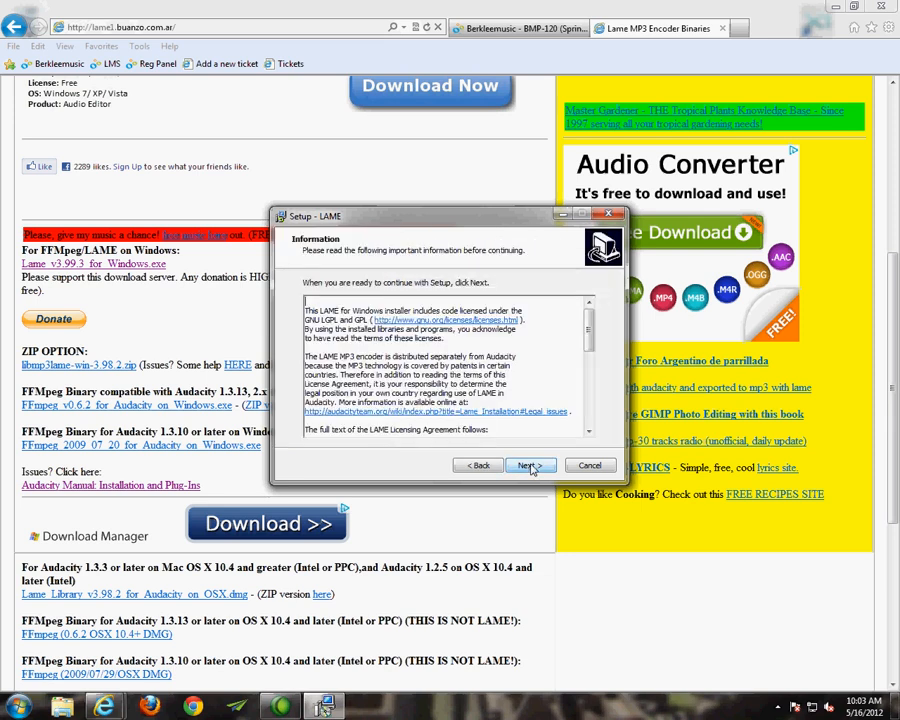
pyautogui.click(528, 465)
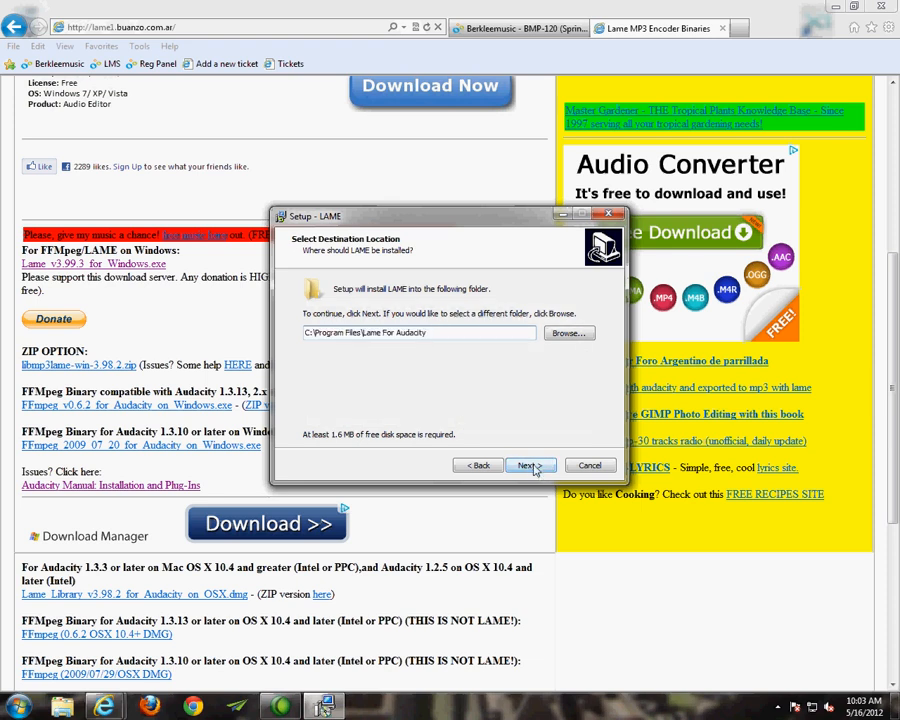
pyautogui.click(529, 465)
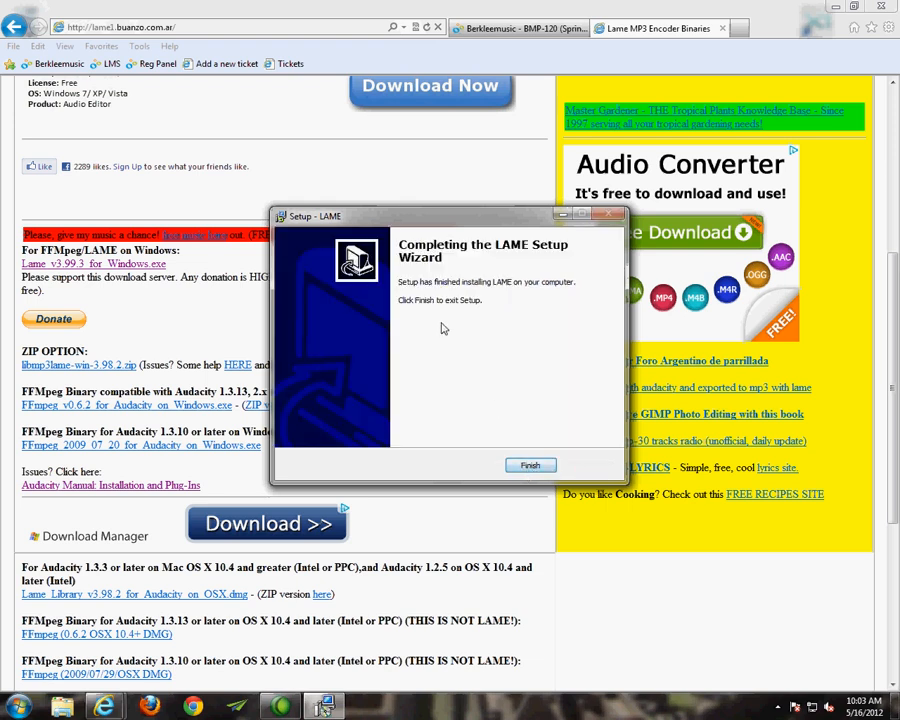
pyautogui.click(530, 465)
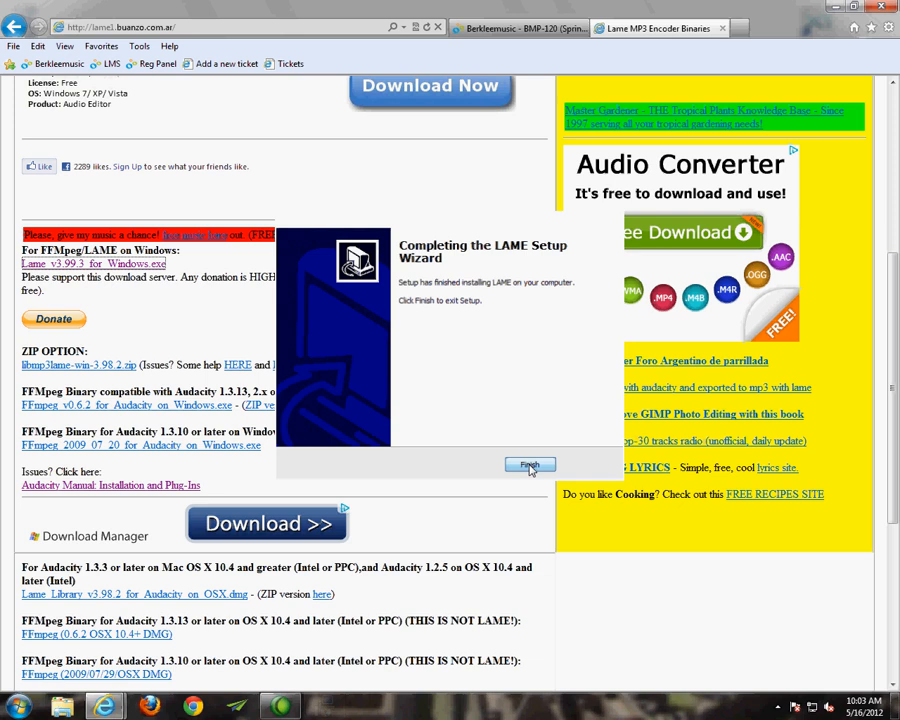
pyautogui.click(529, 467)
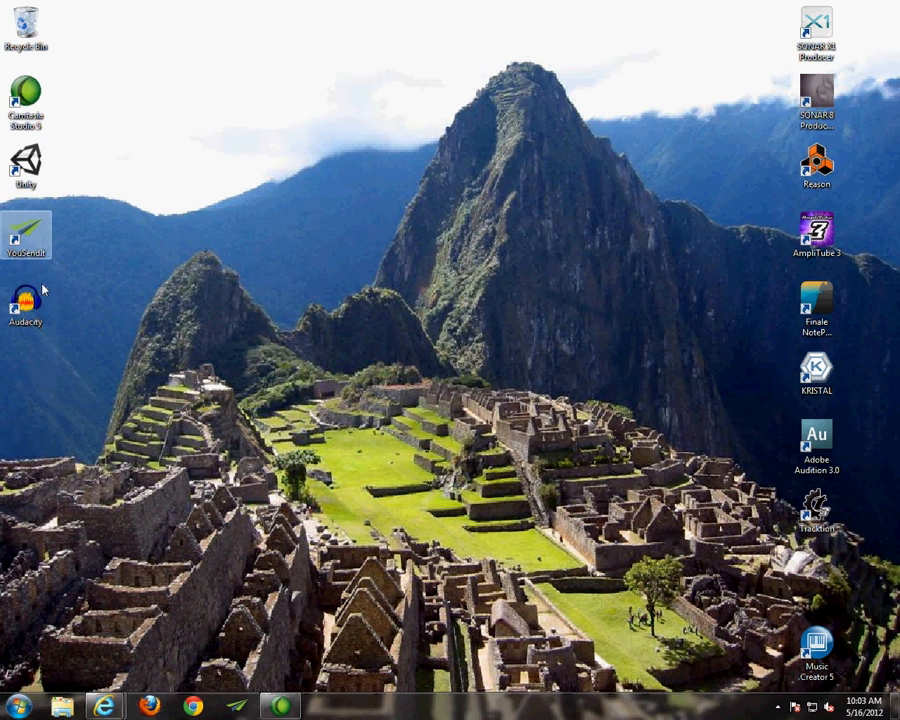
# Step: Launch Audacity from its desktop shortcut
pyautogui.click(26, 298)
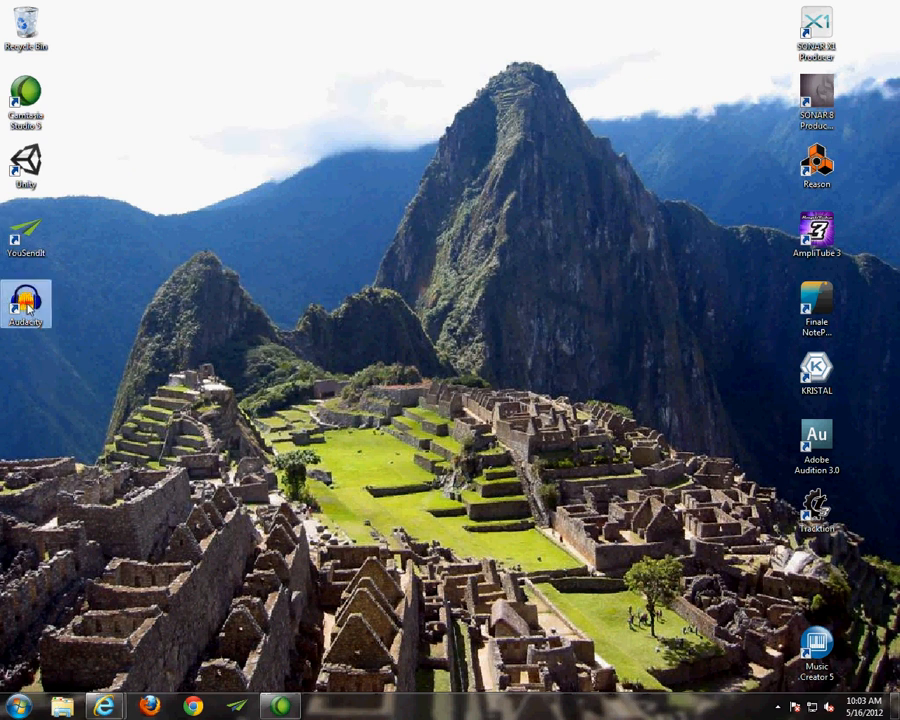
pyautogui.doubleClick(27, 297)
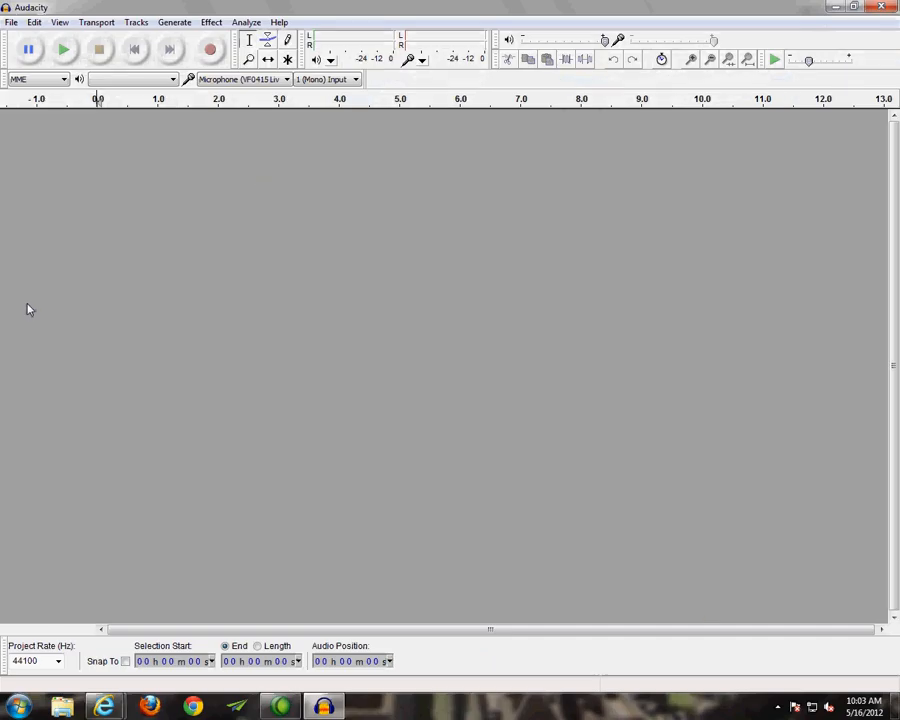
pyautogui.moveTo(407, 324)
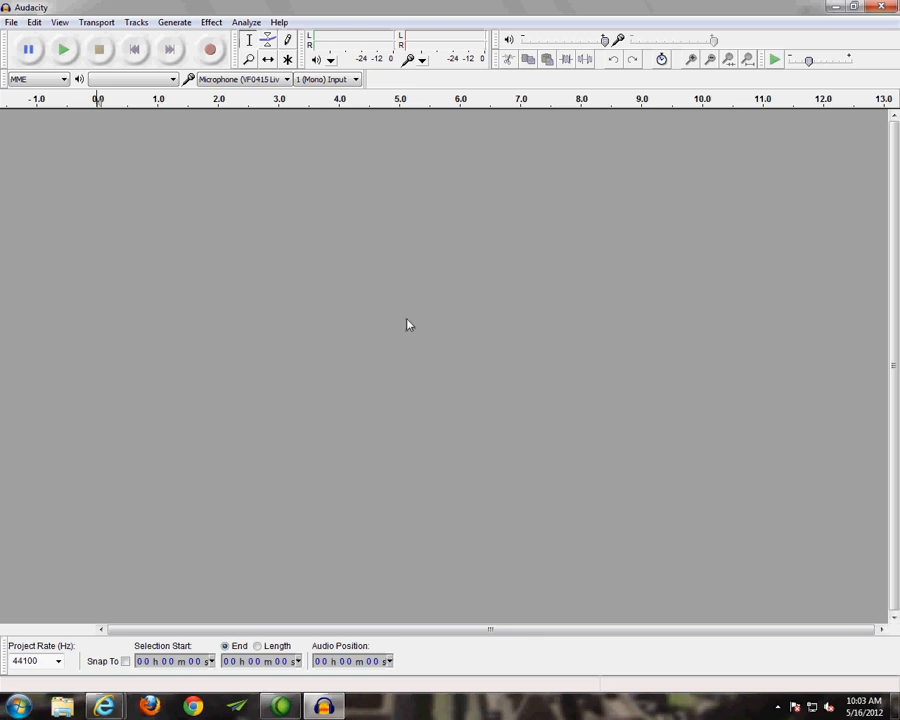
pyautogui.moveTo(407, 302)
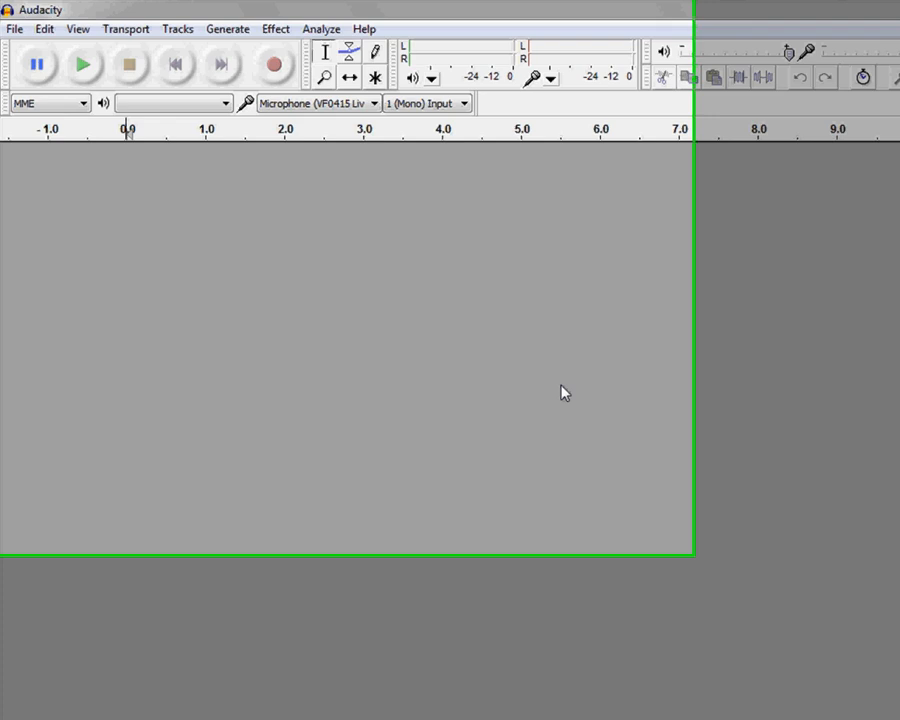
# Step: In Preferences > Devices, set the recording device to Microphone (USB Audio Device)
pyautogui.click(44, 27)
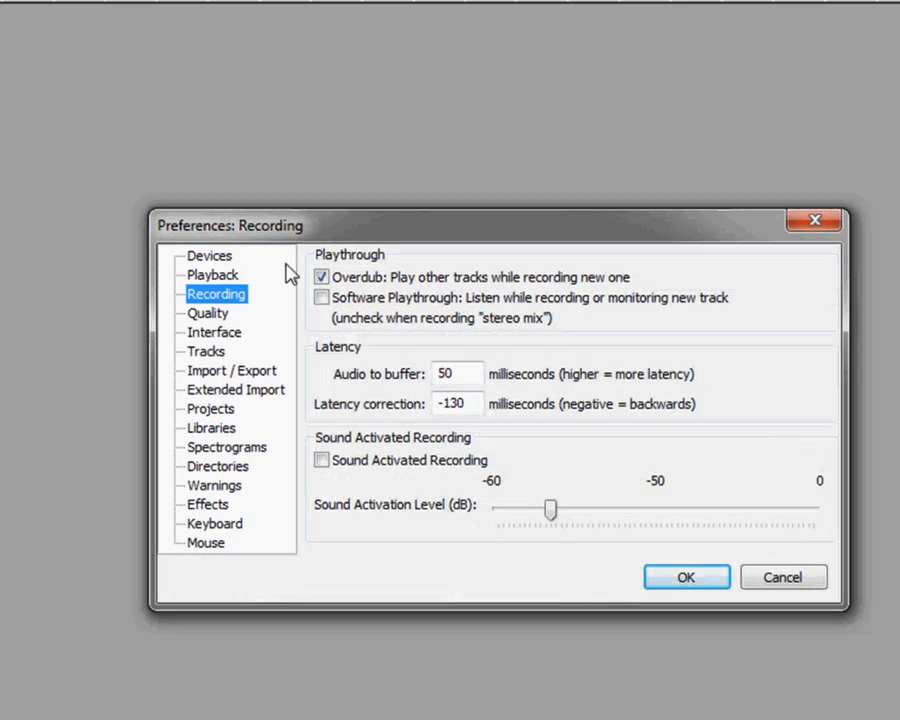
pyautogui.click(210, 255)
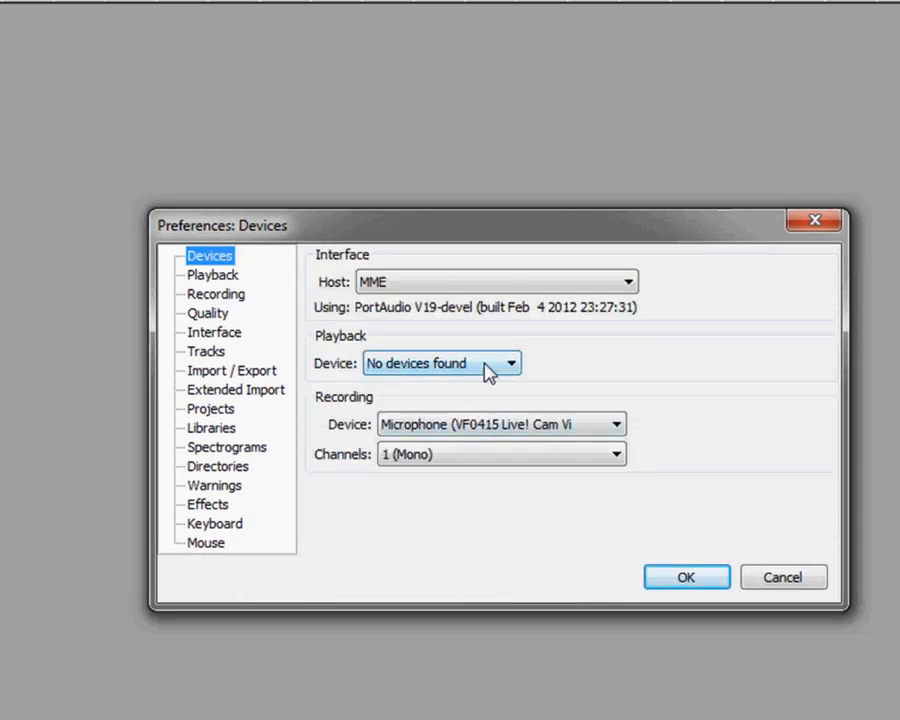
pyautogui.moveTo(535, 381)
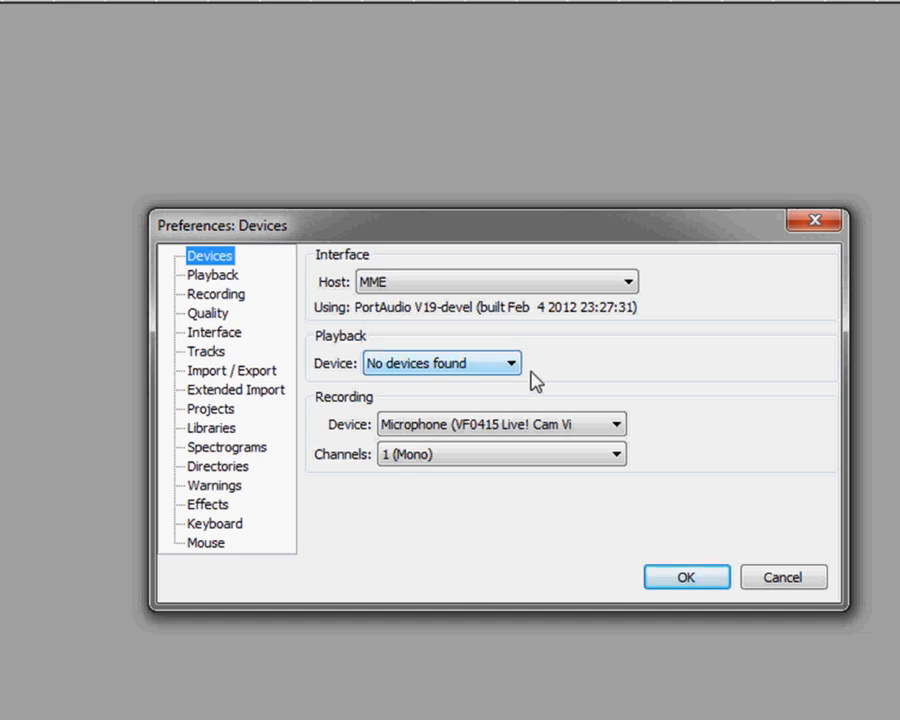
pyautogui.moveTo(640, 373)
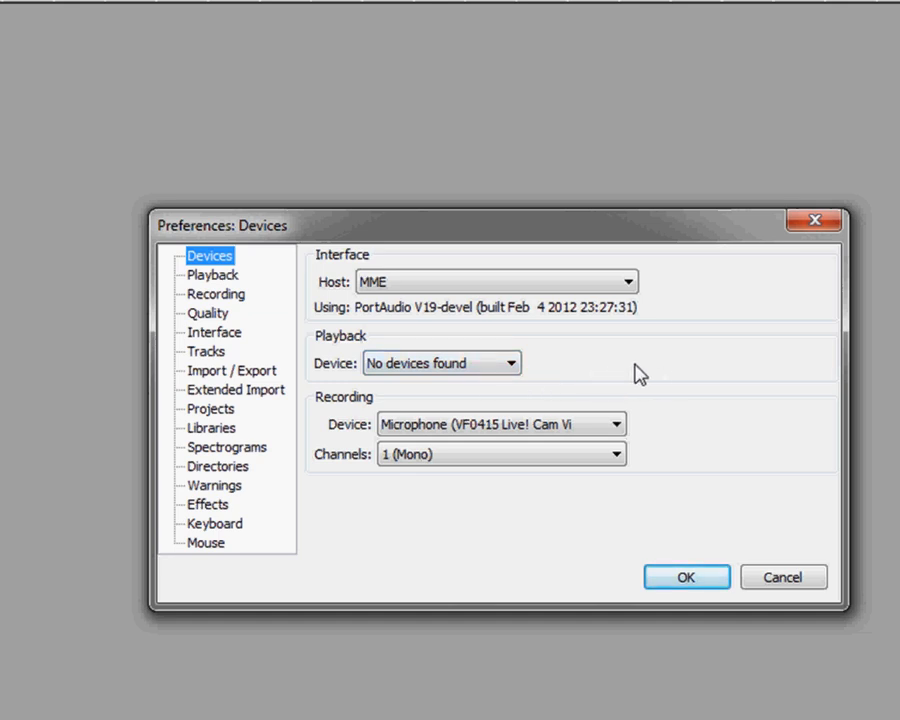
pyautogui.click(442, 363)
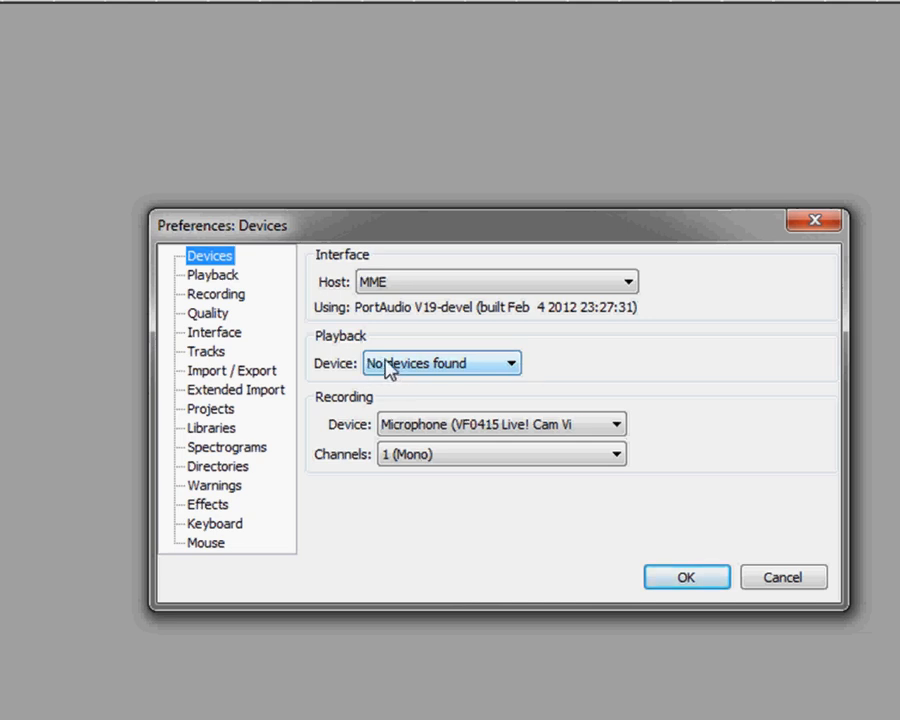
pyautogui.moveTo(497, 372)
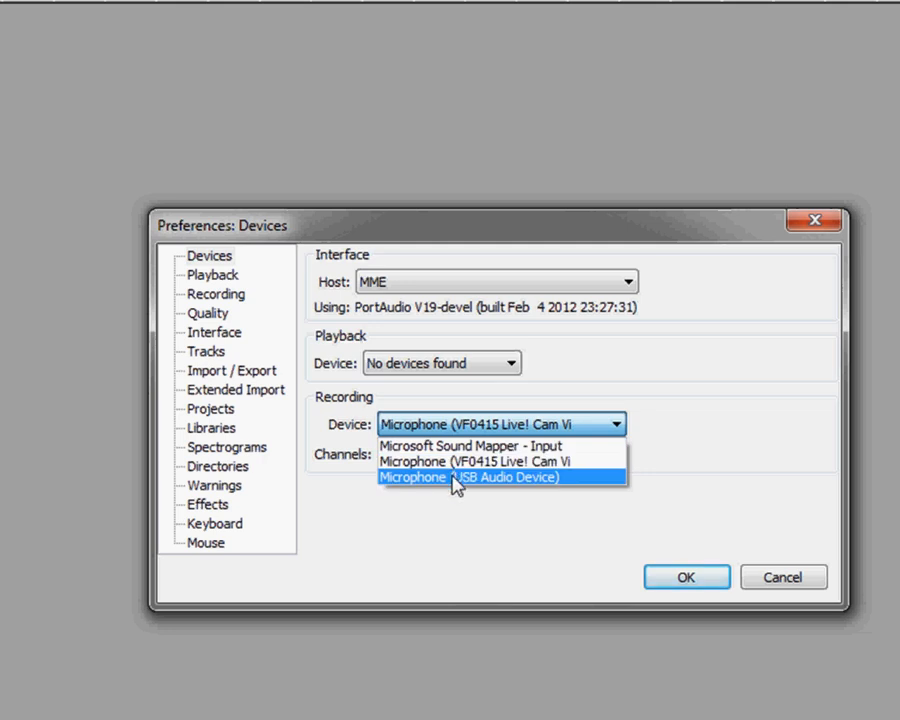
pyautogui.click(472, 477)
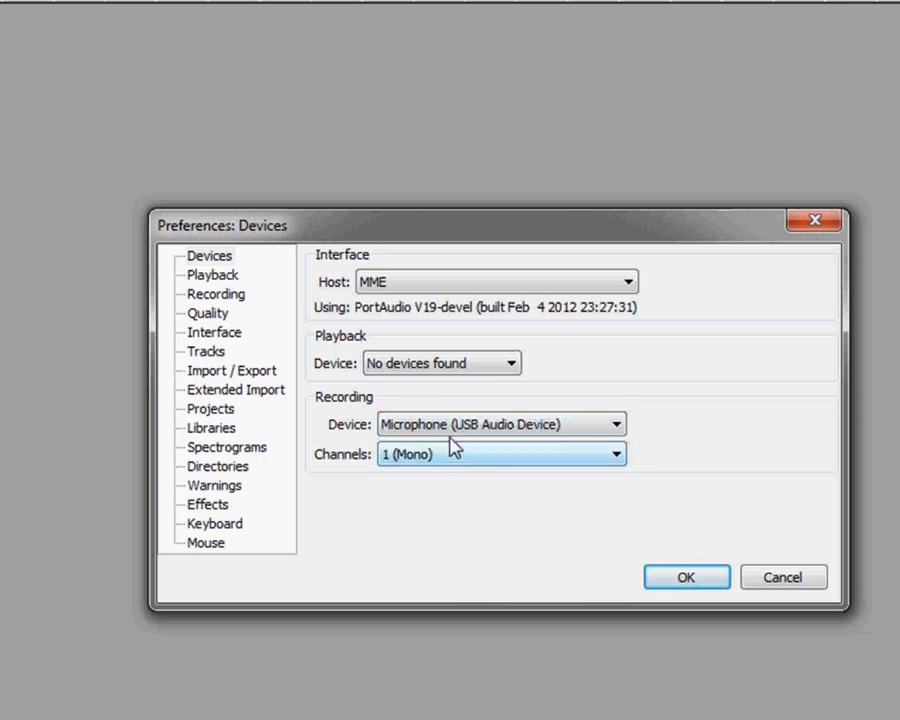
pyautogui.click(500, 424)
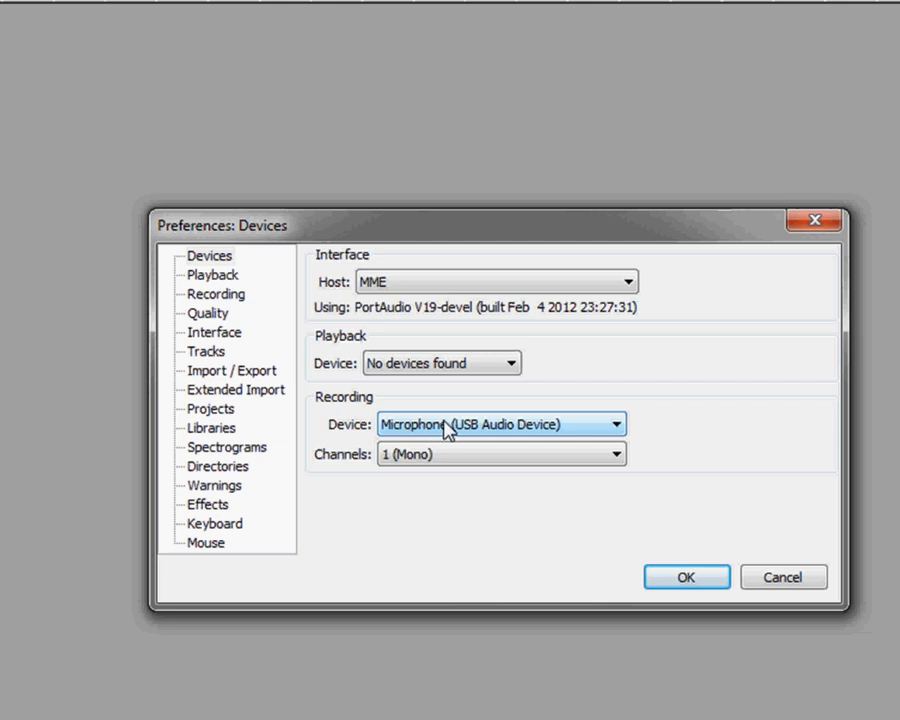
pyautogui.moveTo(450, 432)
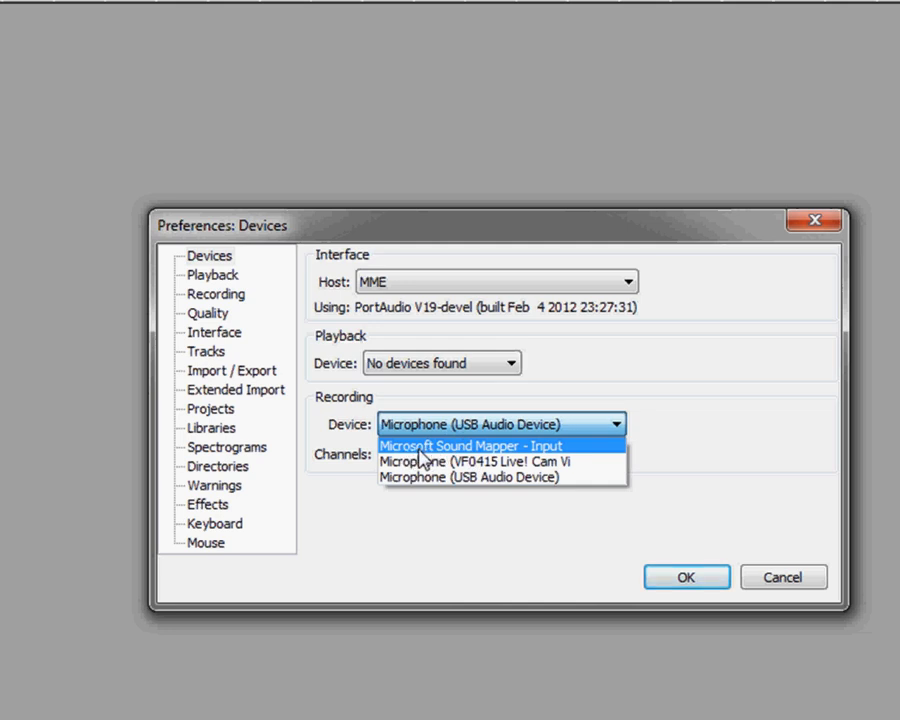
pyautogui.moveTo(548, 450)
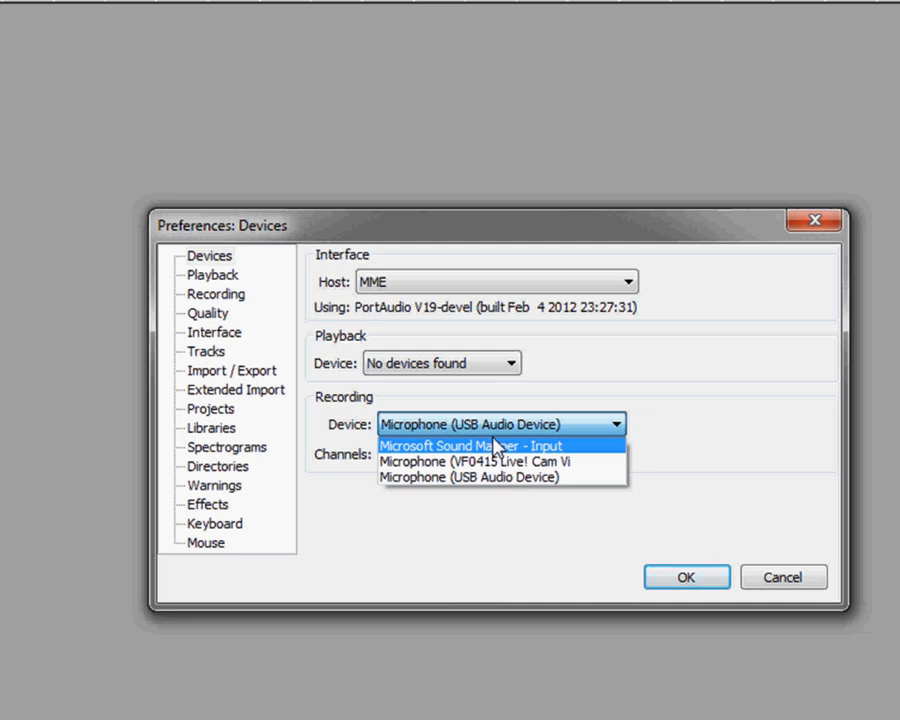
pyautogui.click(478, 477)
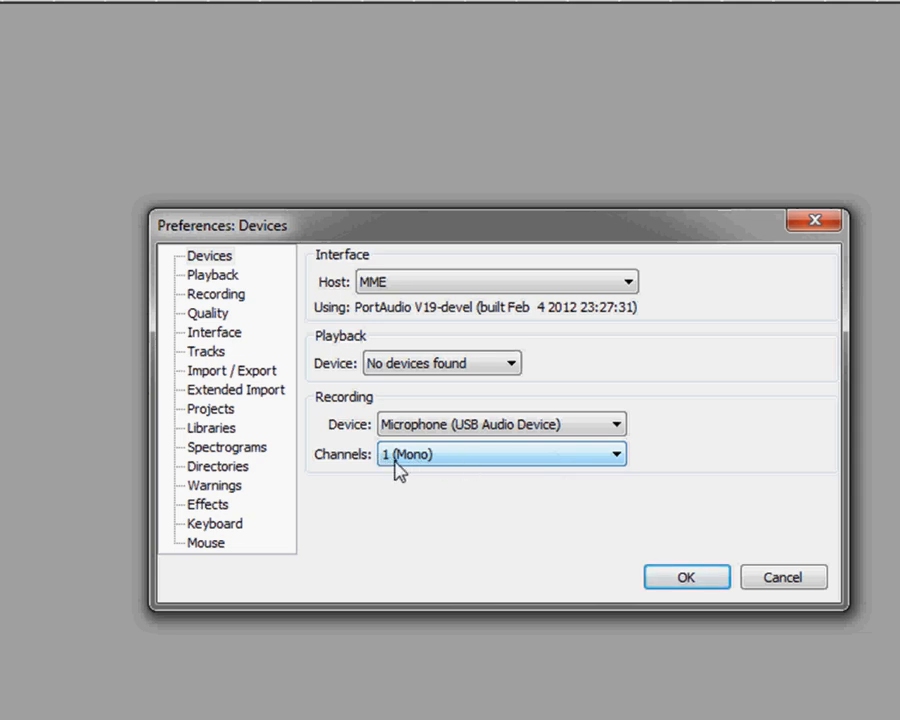
pyautogui.click(215, 294)
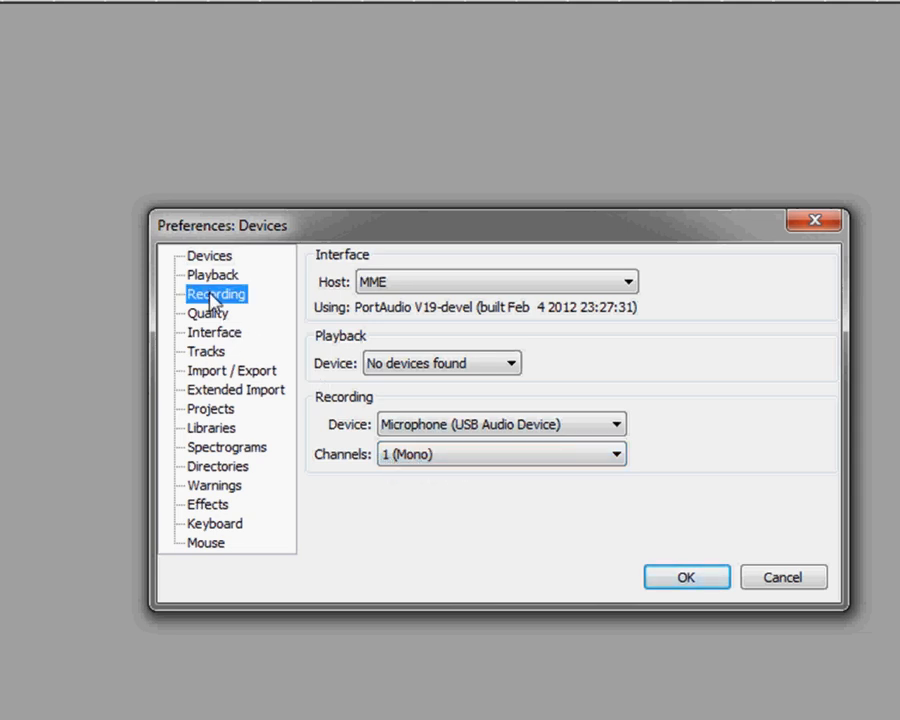
# Step: Keep Overdub on and Software Playthrough off, then save the preferences
pyautogui.click(216, 293)
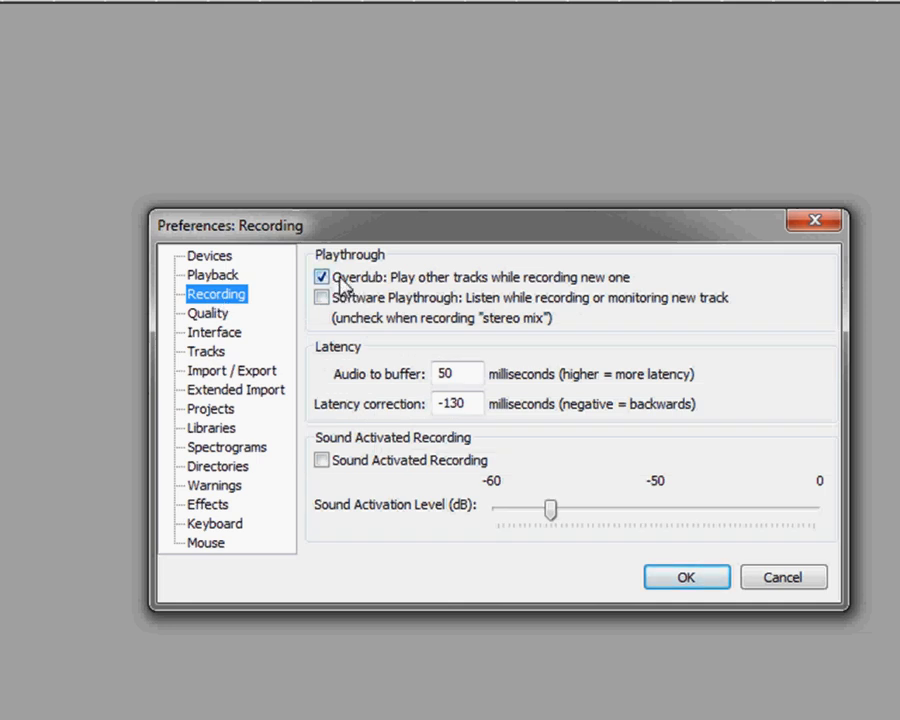
pyautogui.moveTo(550, 293)
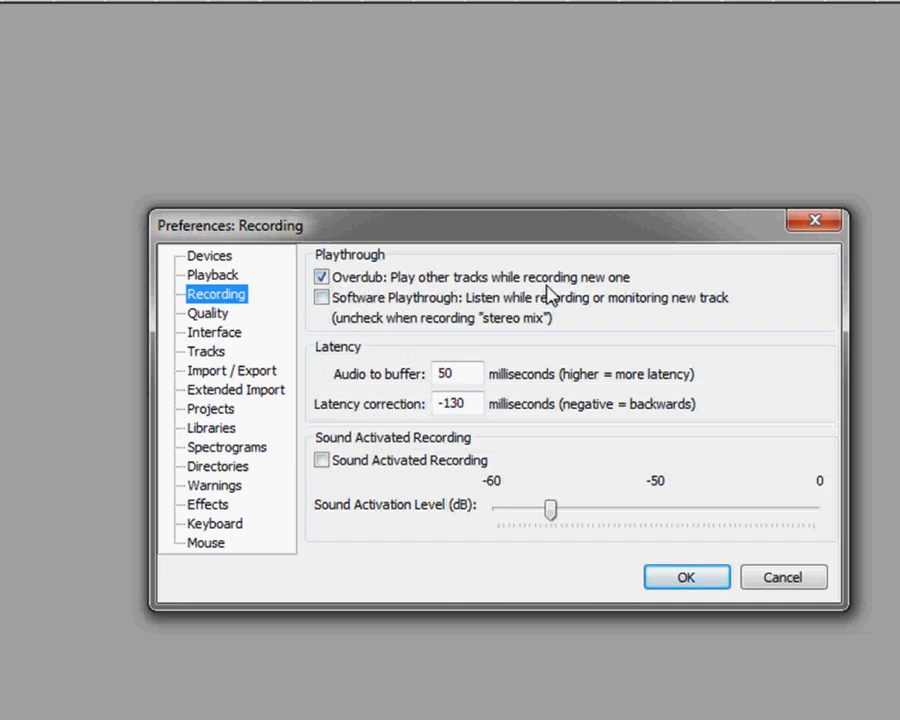
pyautogui.moveTo(645, 290)
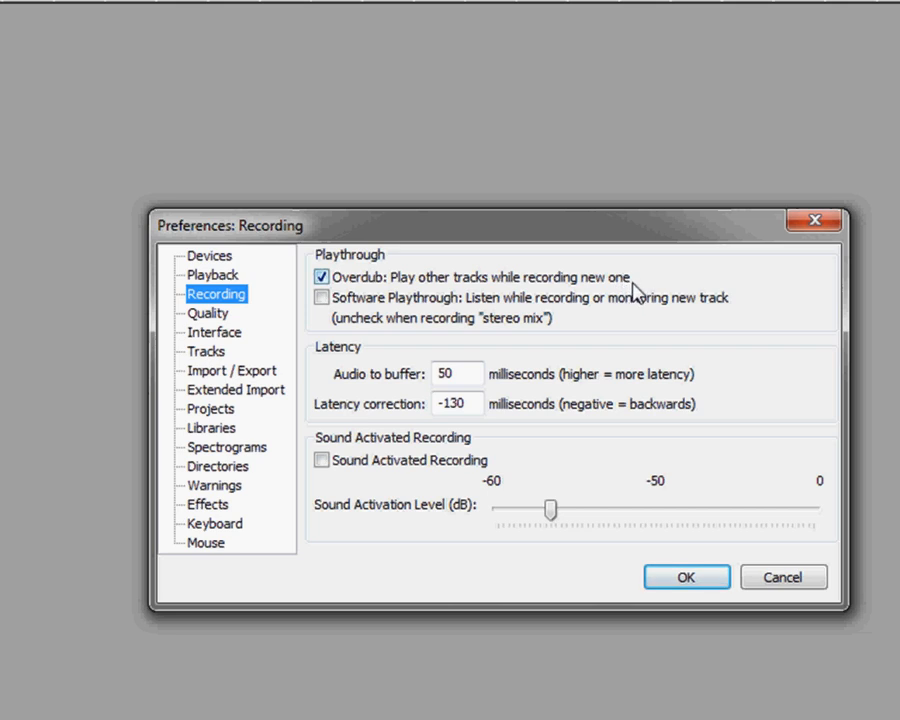
pyautogui.moveTo(395, 315)
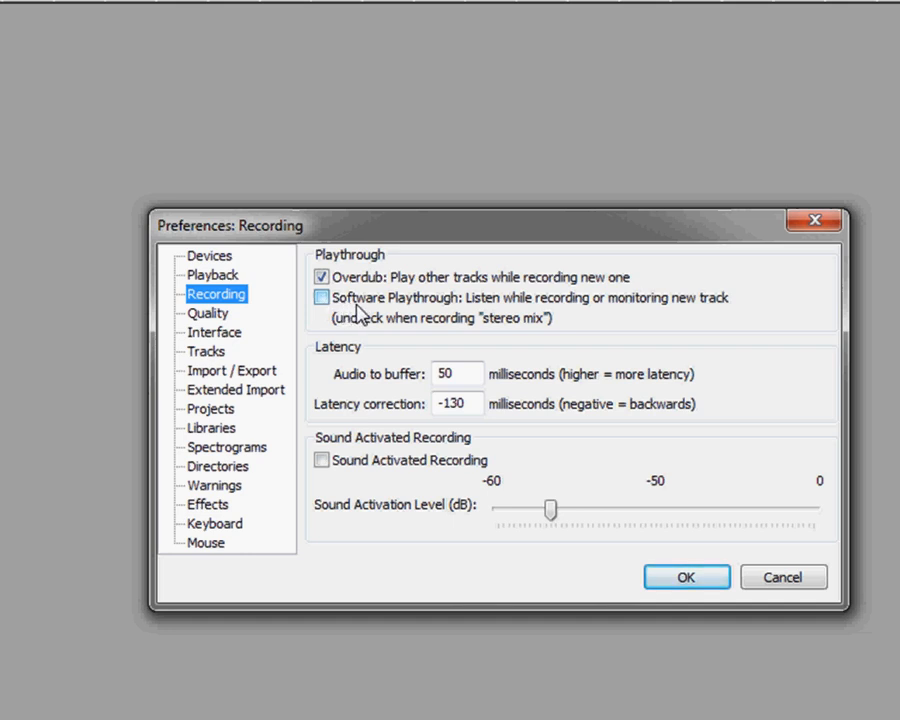
pyautogui.moveTo(405, 315)
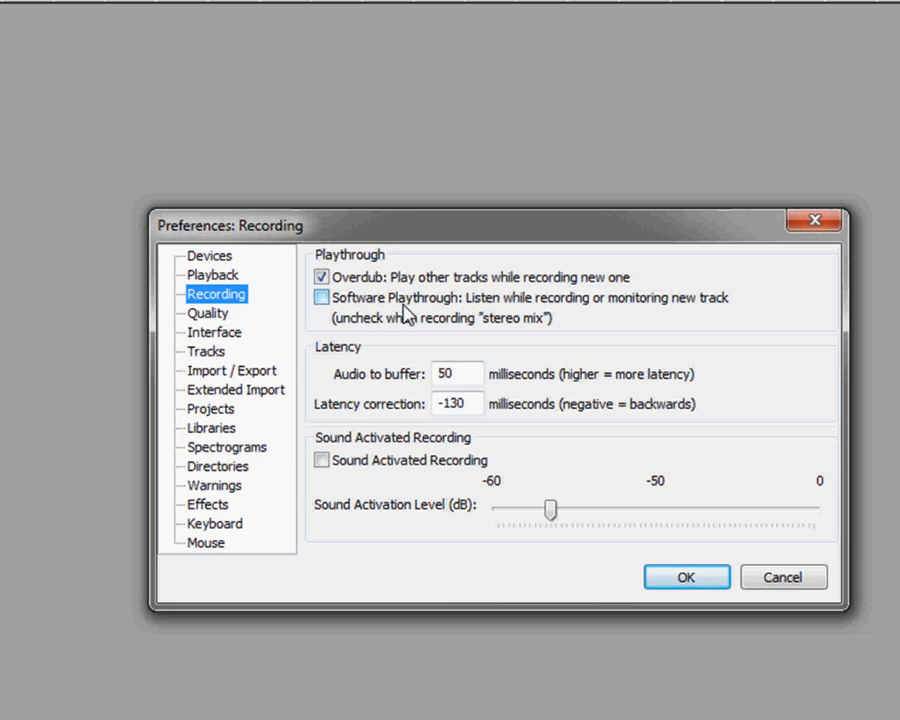
pyautogui.moveTo(418, 314)
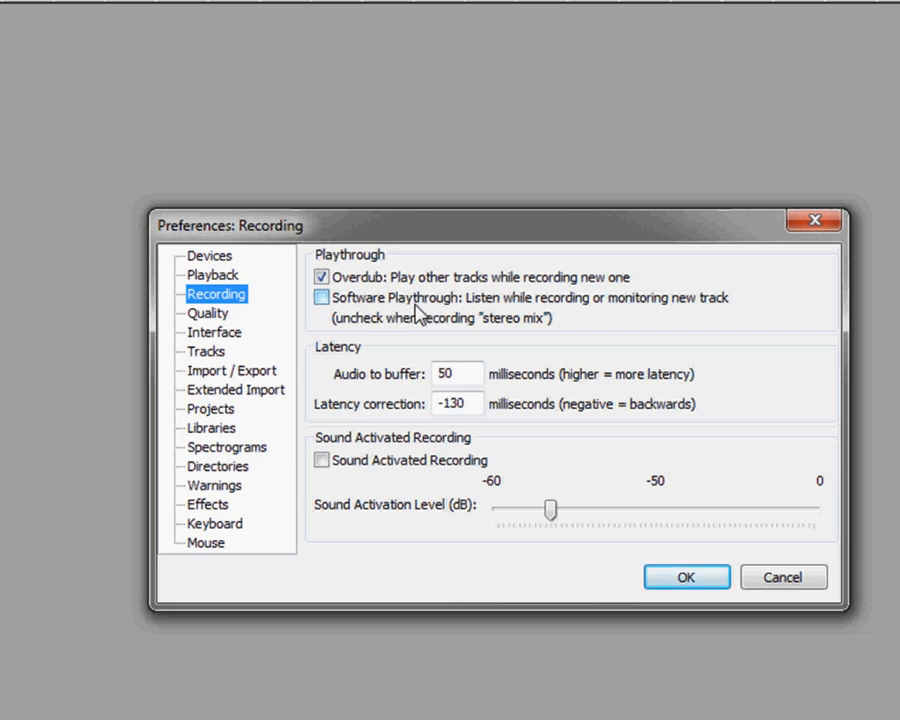
pyautogui.moveTo(443, 346)
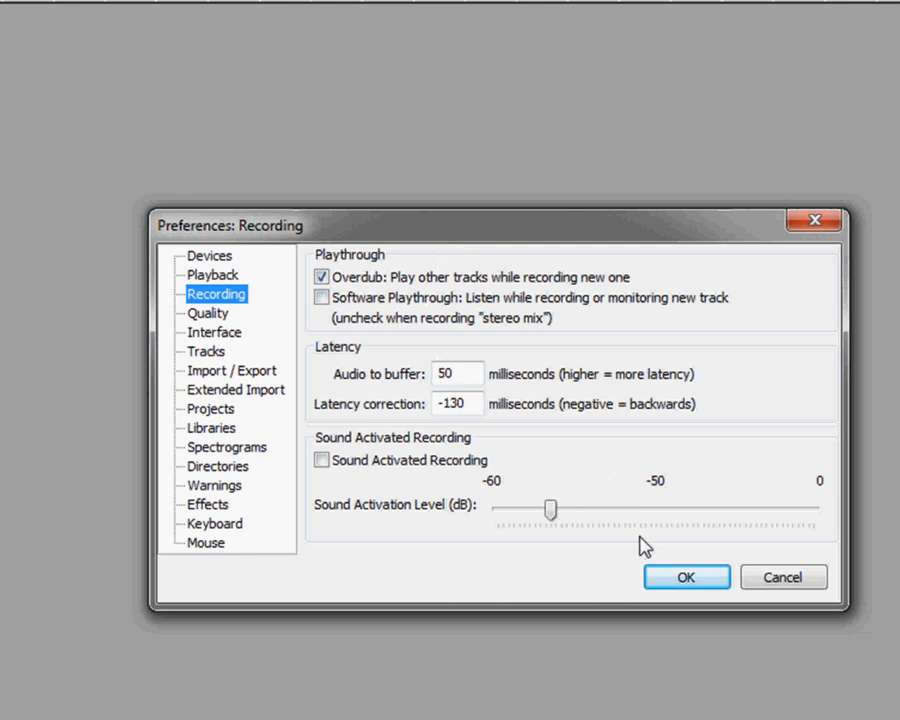
pyautogui.click(686, 577)
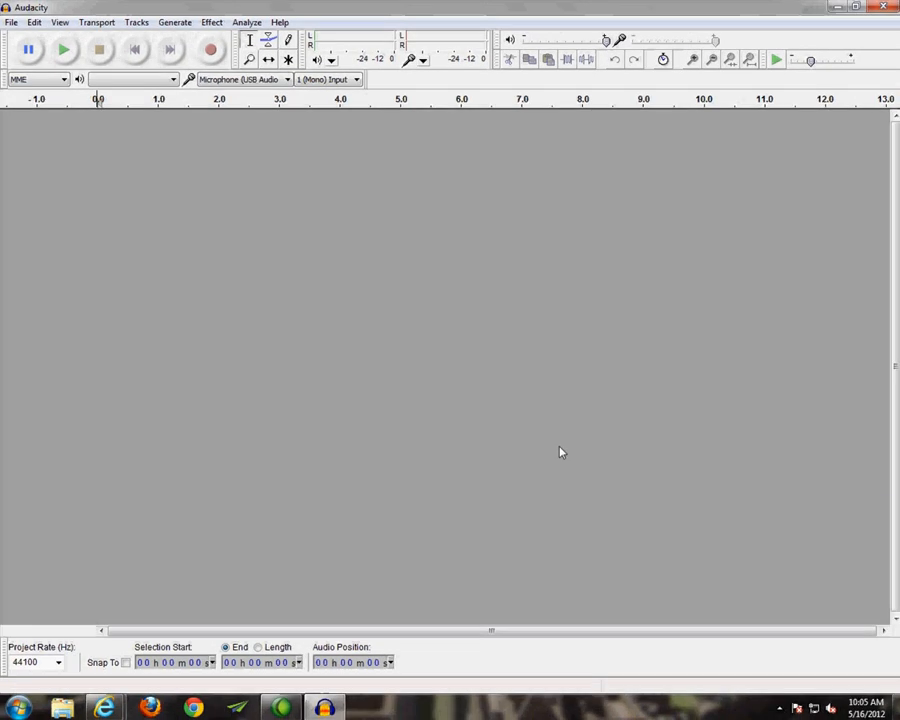
pyautogui.moveTo(100, 708)
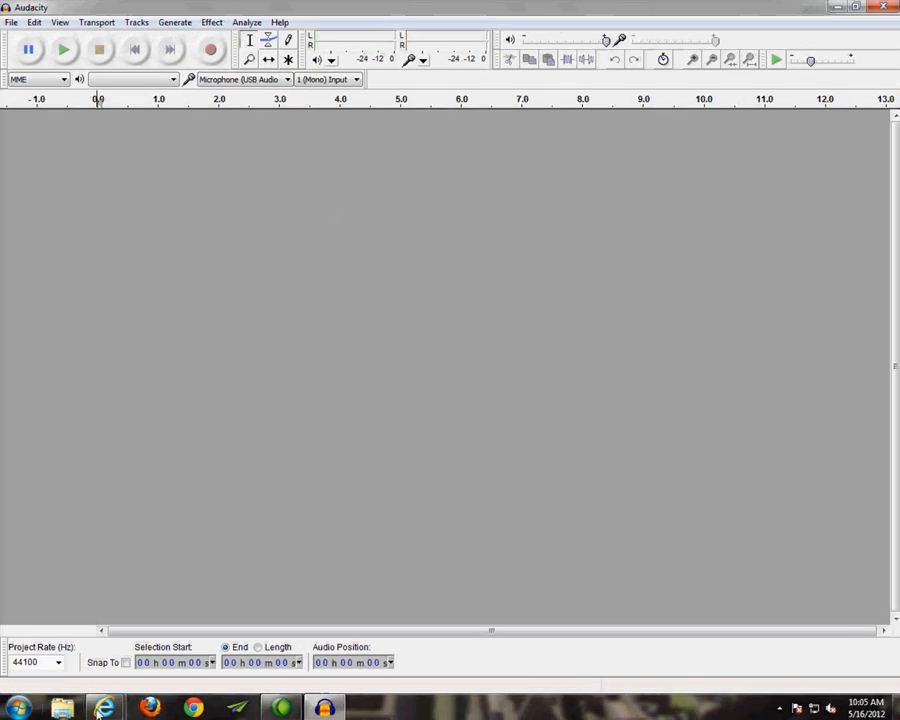
pyautogui.moveTo(104, 708)
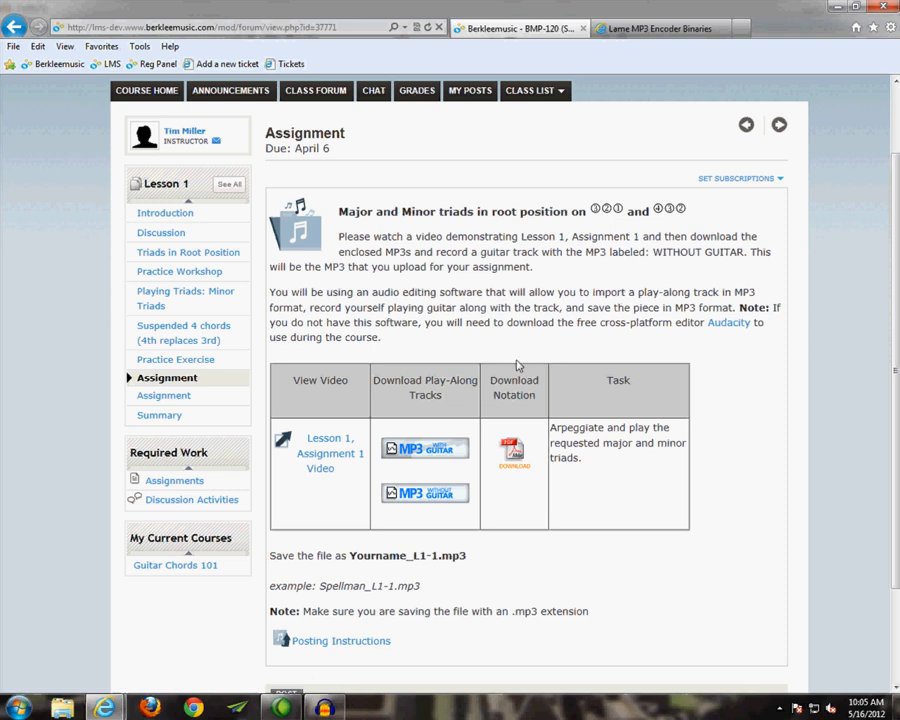
pyautogui.moveTo(425, 493)
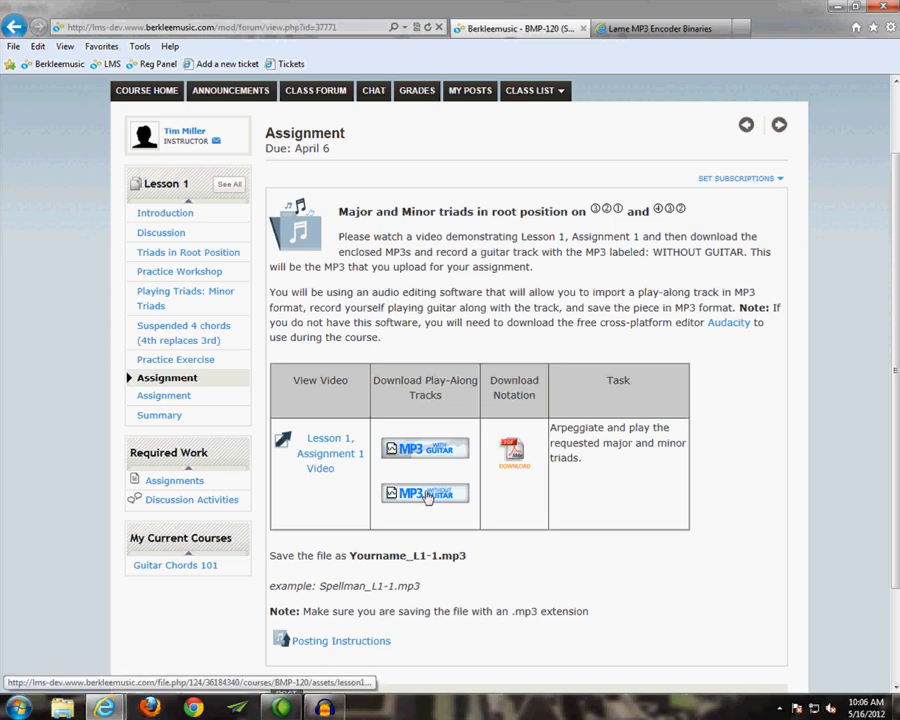
# Step: Choose Save target as for the MP3 WITHOUT GUITAR play-along link
pyautogui.rightClick(424, 493)
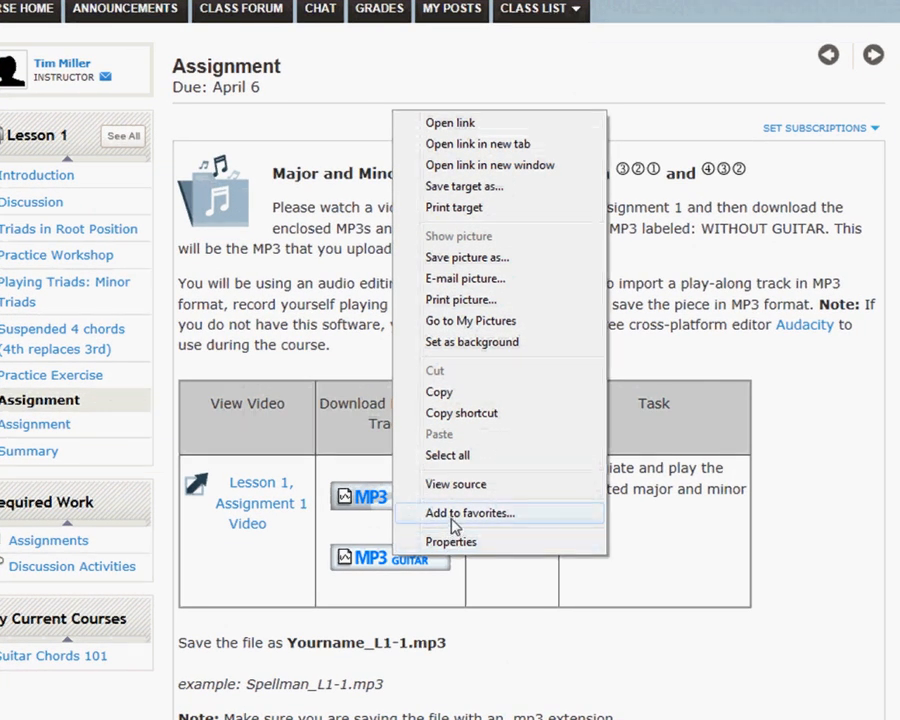
pyautogui.moveTo(464, 186)
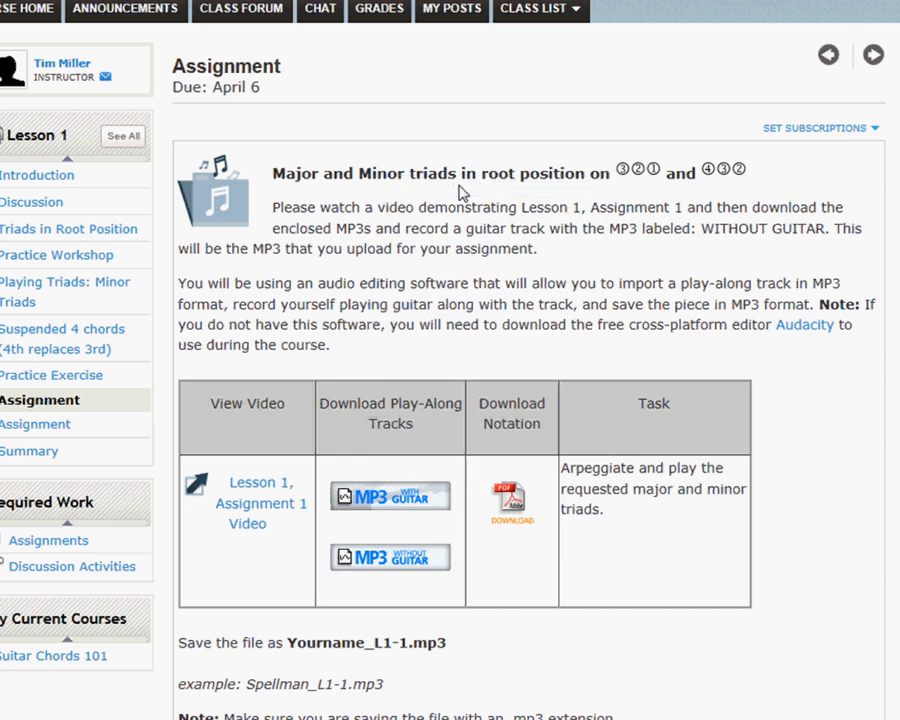
pyautogui.click(390, 557)
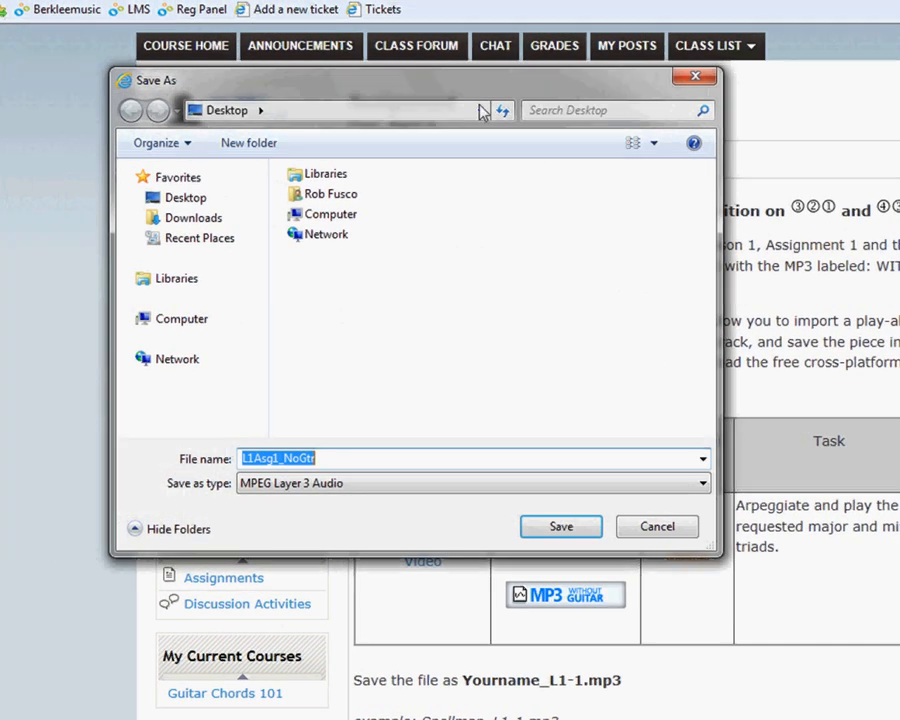
pyautogui.moveTo(333, 458)
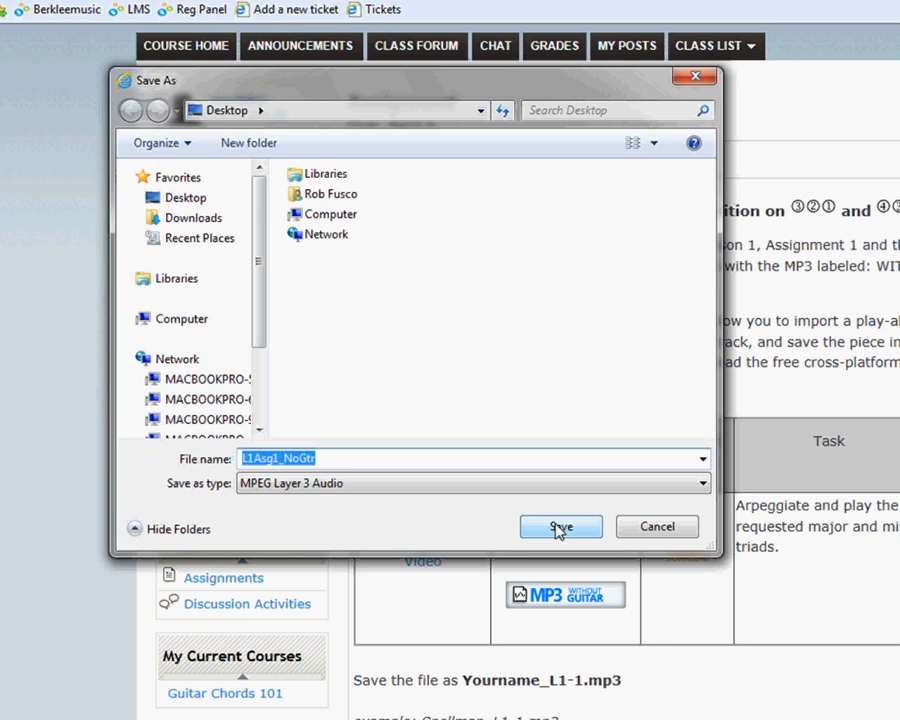
# Step: Save L1Asg1_NoGtr.mp3 to the Desktop, dismiss the download notice, and return to Audacity
pyautogui.click(560, 526)
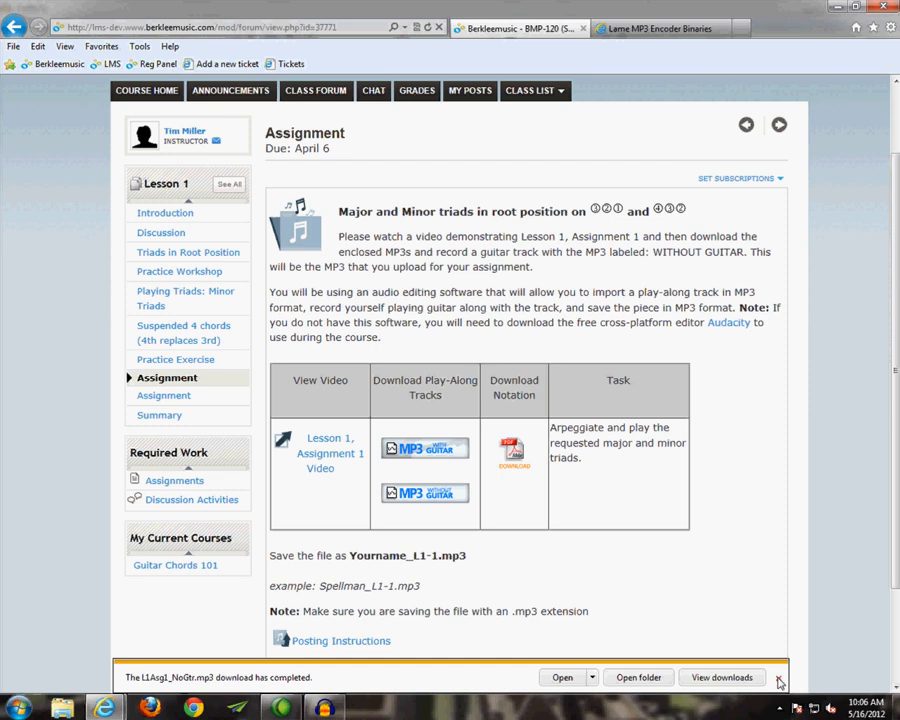
pyautogui.click(779, 677)
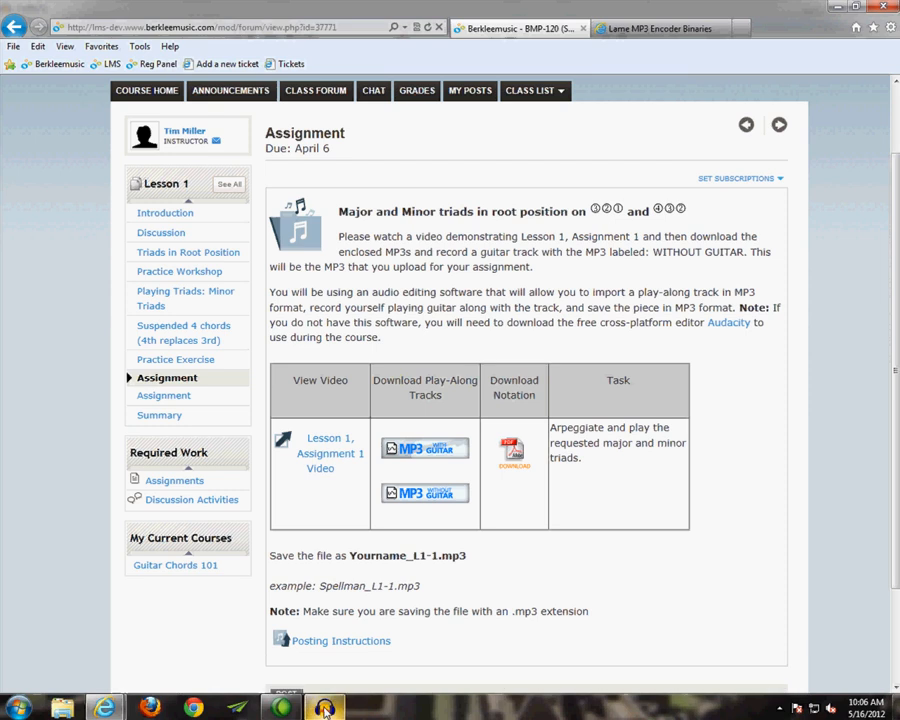
pyautogui.click(322, 708)
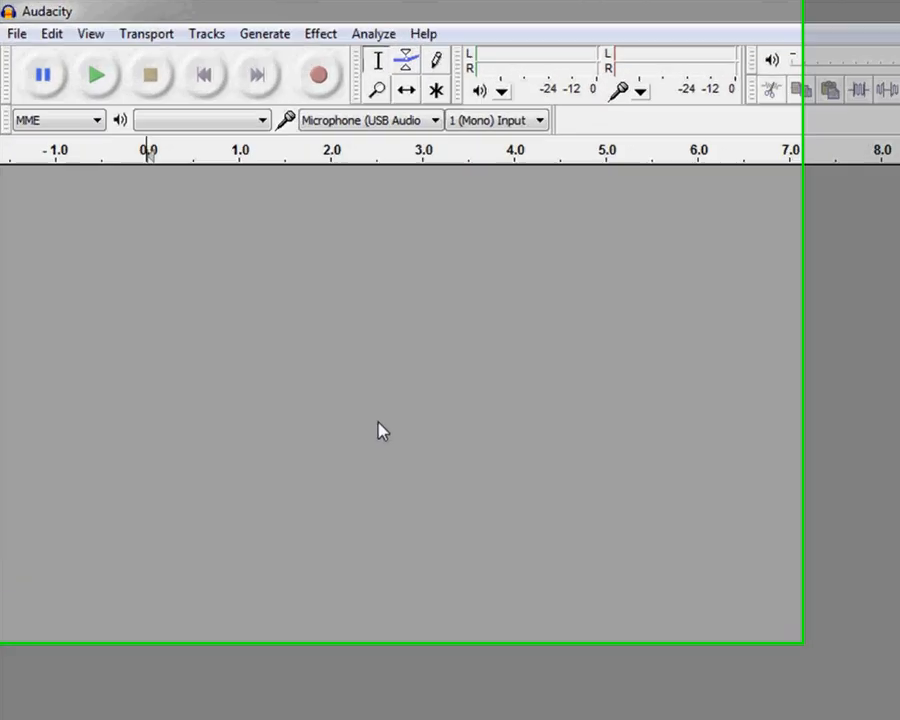
# Step: Open Audacity's File > Import > Audio chooser, showing the Desktop folder
pyautogui.click(16, 33)
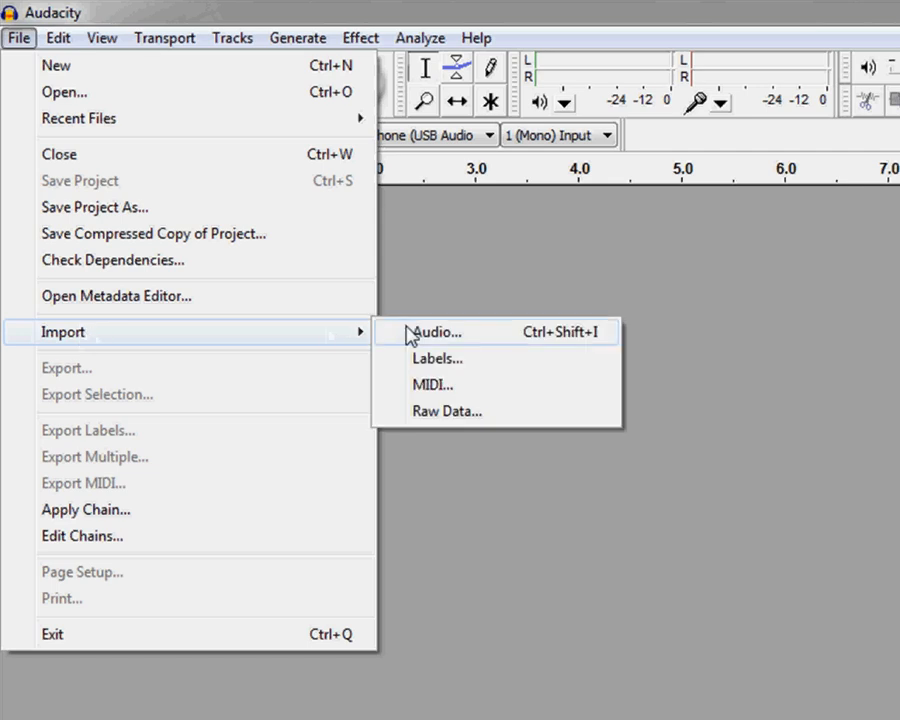
pyautogui.click(436, 331)
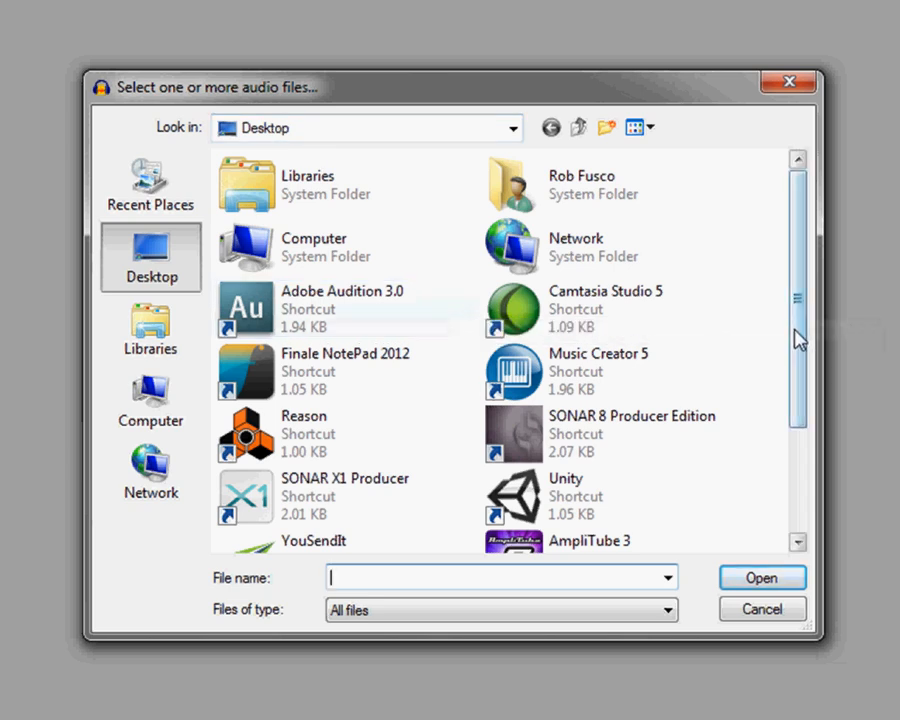
# Step: Import the L1Asg1_NoGtr play-along MP3 from the desktop as a stereo track
pyautogui.scroll(-3)
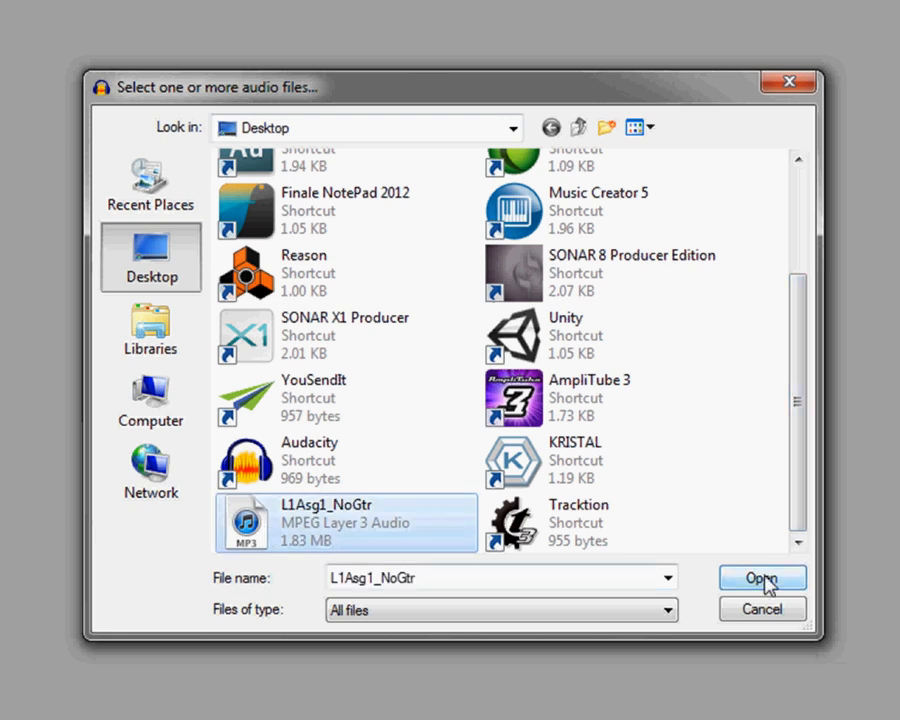
pyautogui.click(762, 578)
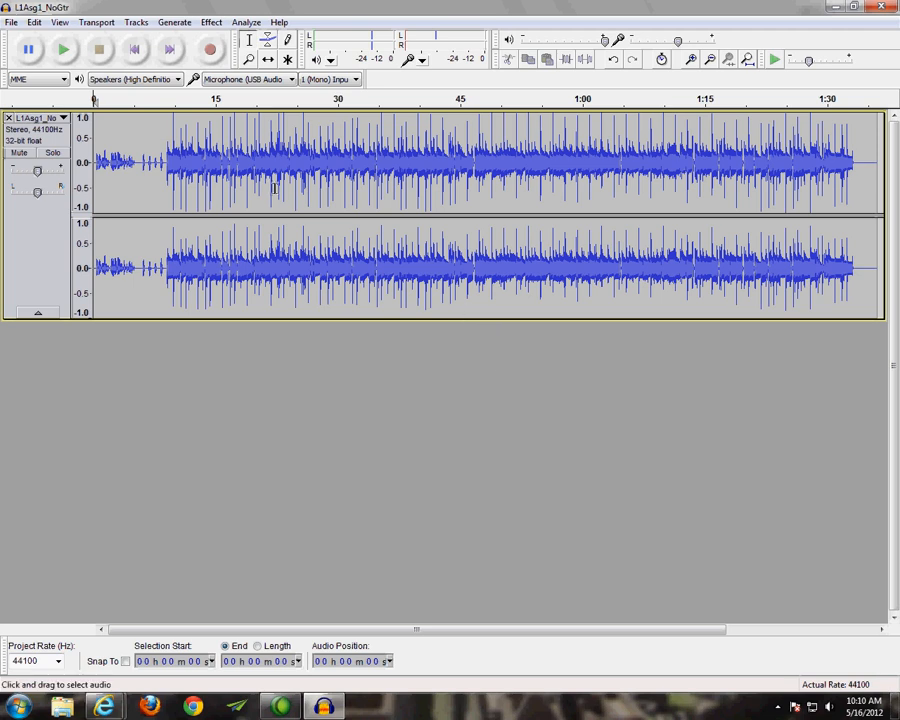
pyautogui.moveTo(210, 49)
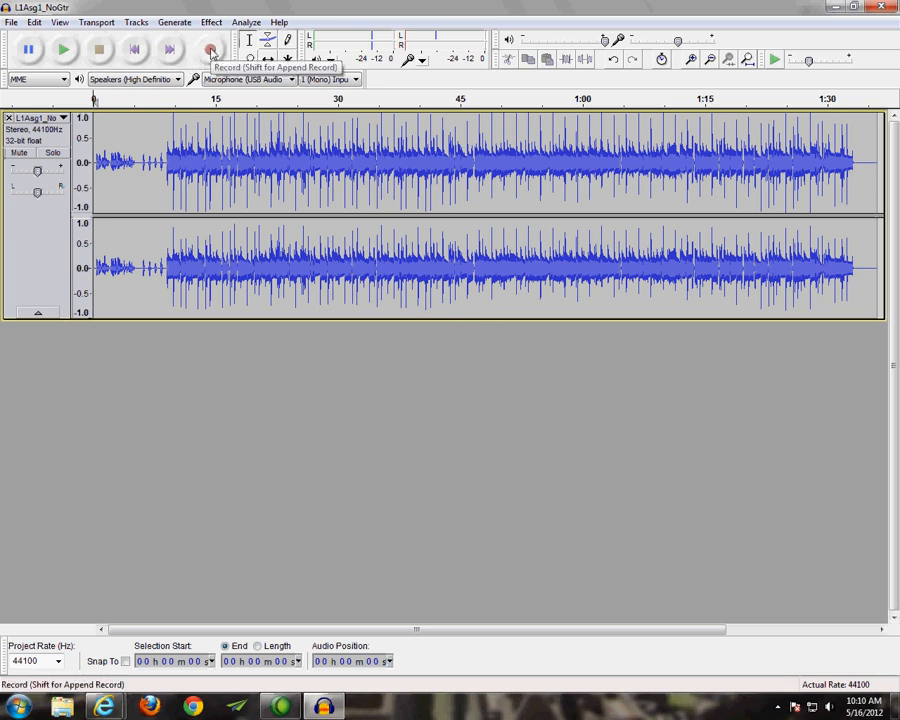
# Step: Record about 16 seconds of guitar onto a new mono track under the play-along
pyautogui.click(210, 48)
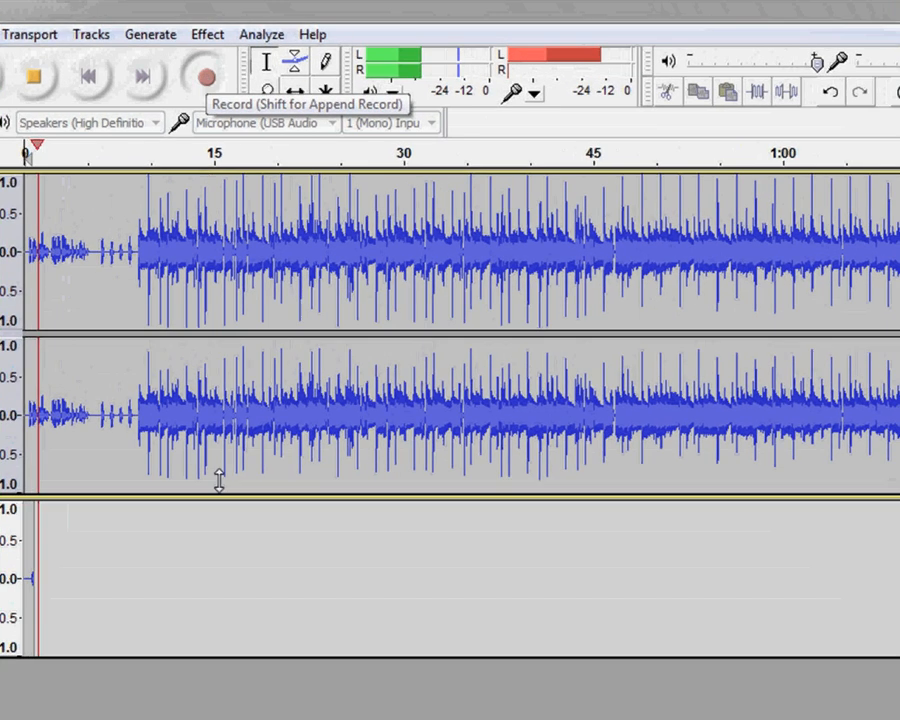
pyautogui.click(206, 75)
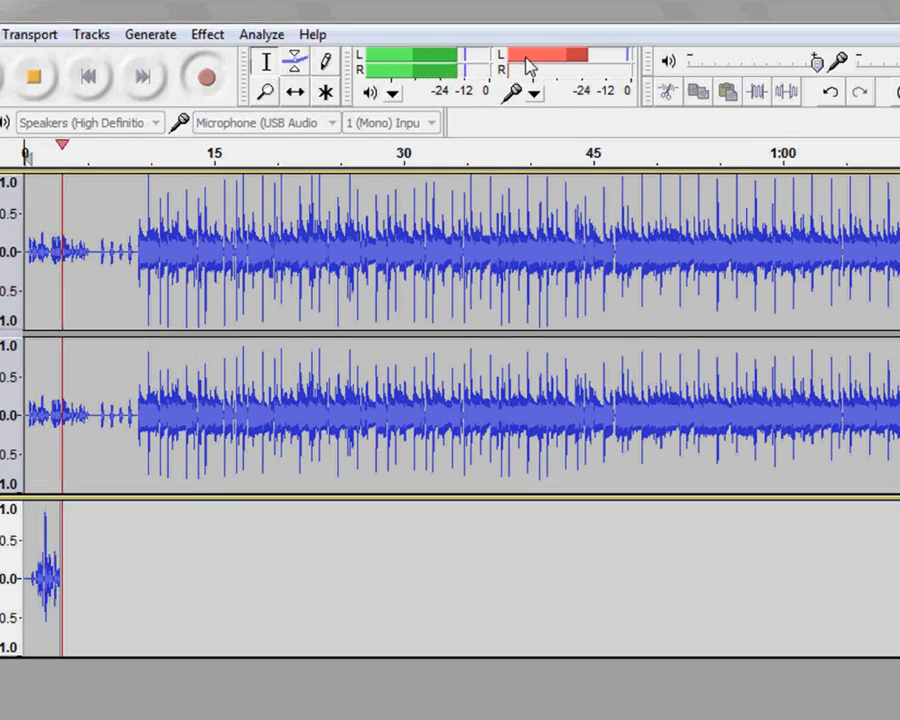
pyautogui.moveTo(605, 64)
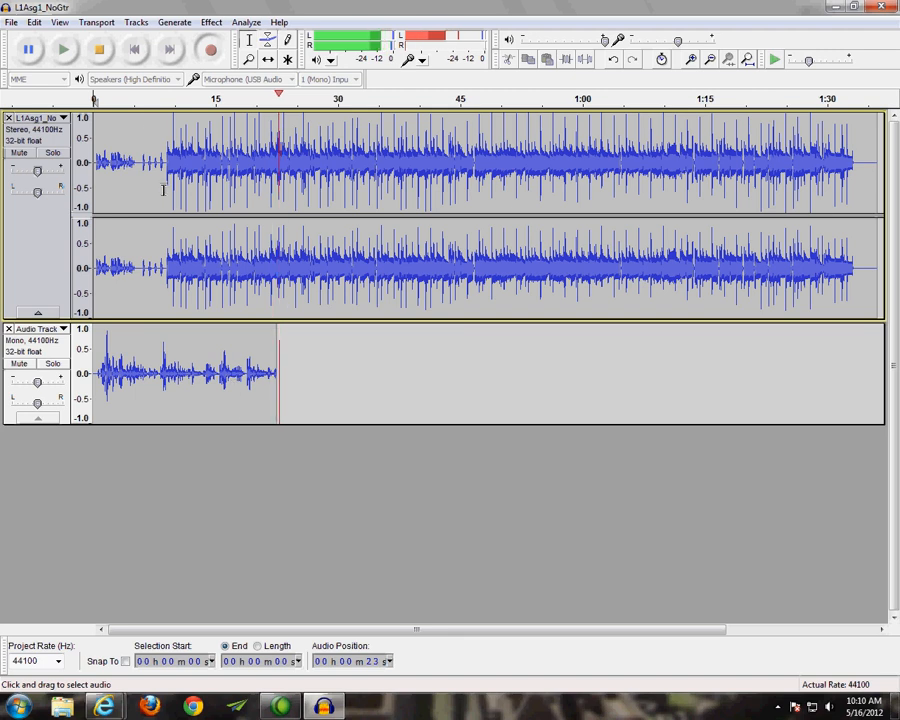
pyautogui.click(99, 49)
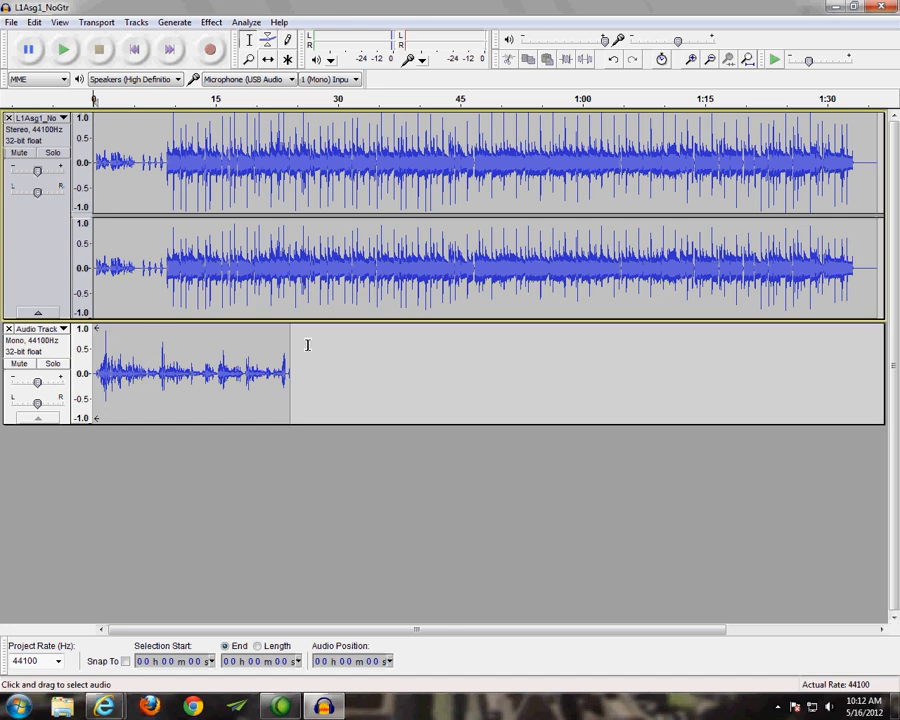
pyautogui.moveTo(710, 336)
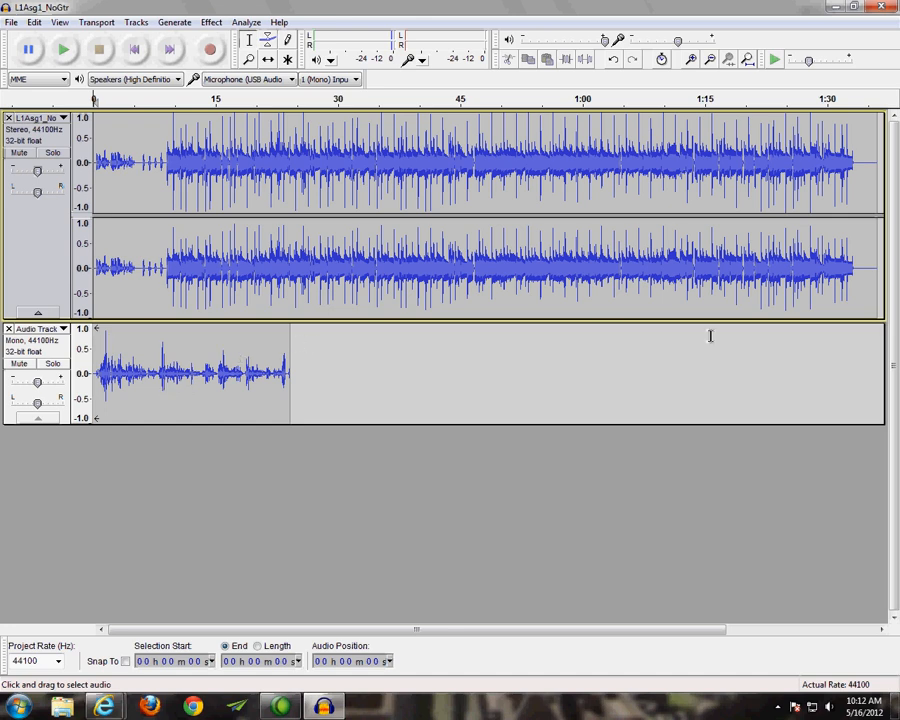
pyautogui.moveTo(262, 357)
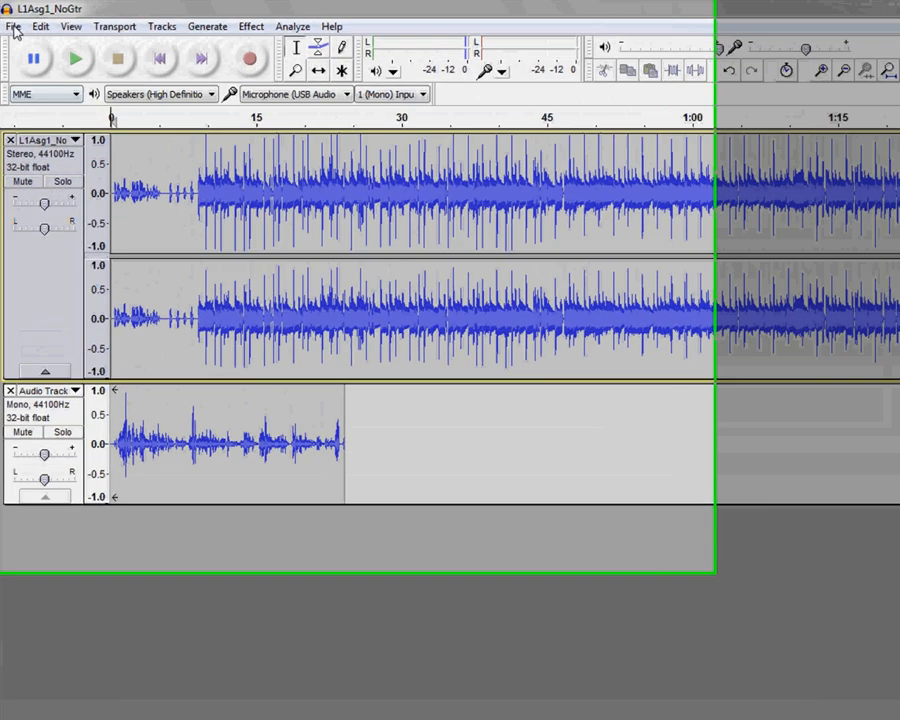
# Step: Set up File > Export to save the project as MP3 named rfusco1
pyautogui.click(14, 27)
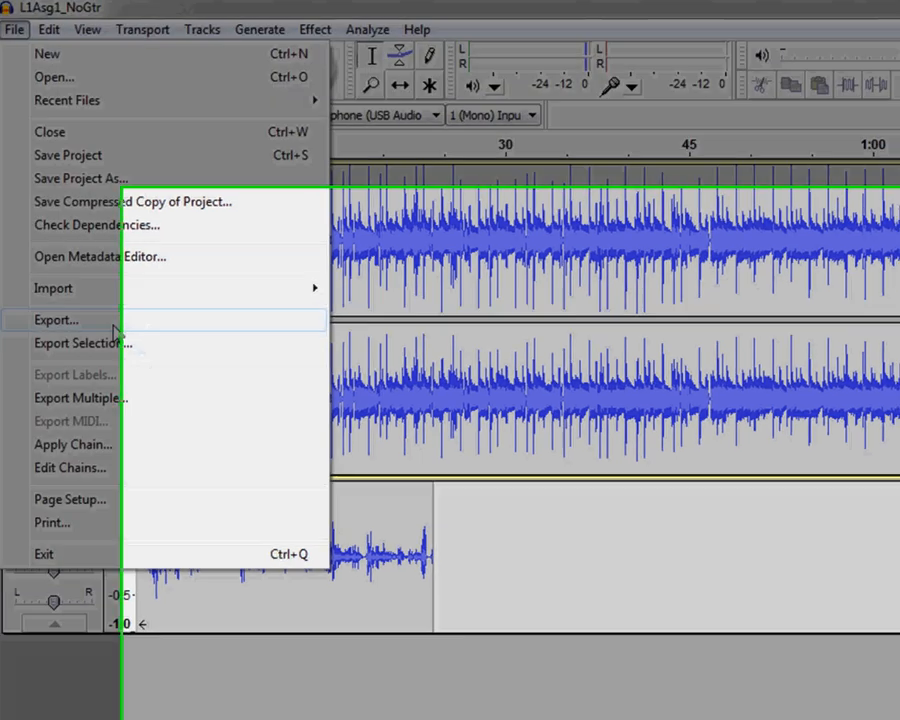
pyautogui.click(56, 320)
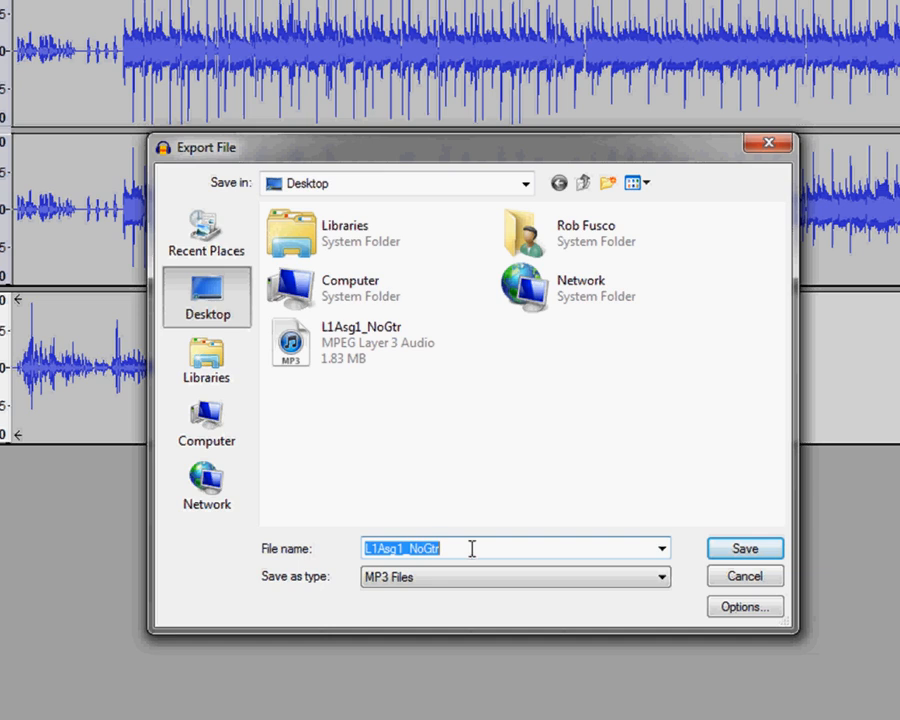
pyautogui.write('rfusco')
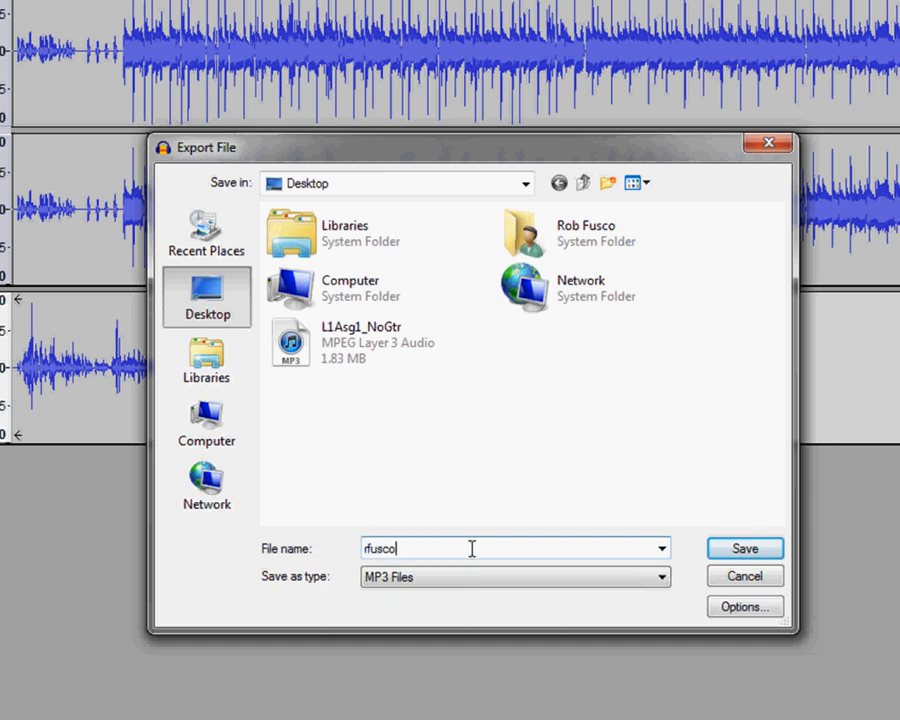
pyautogui.write('1')
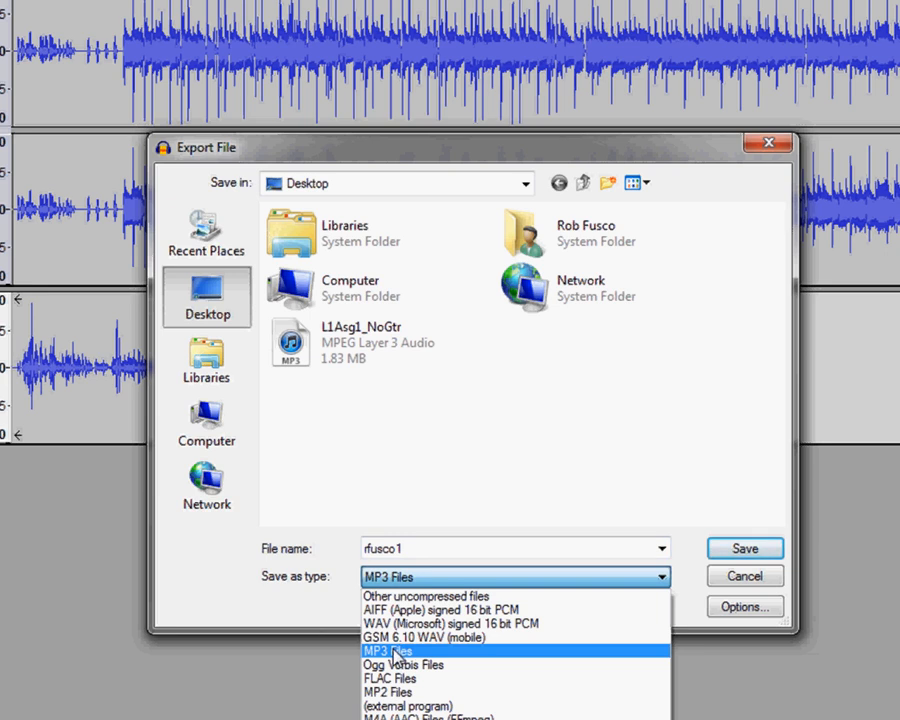
pyautogui.click(396, 651)
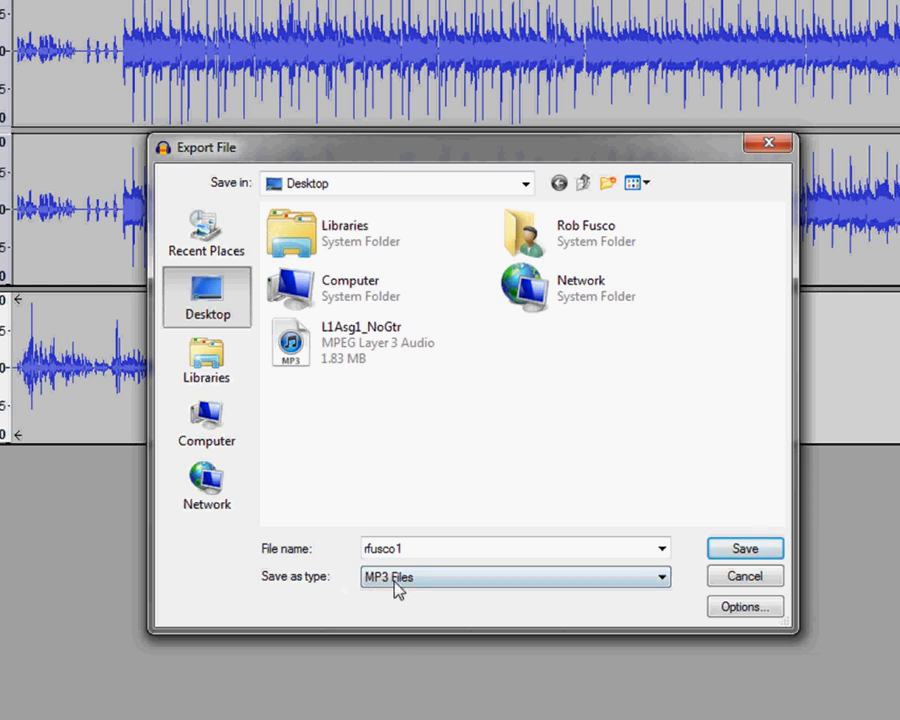
pyautogui.moveTo(425, 598)
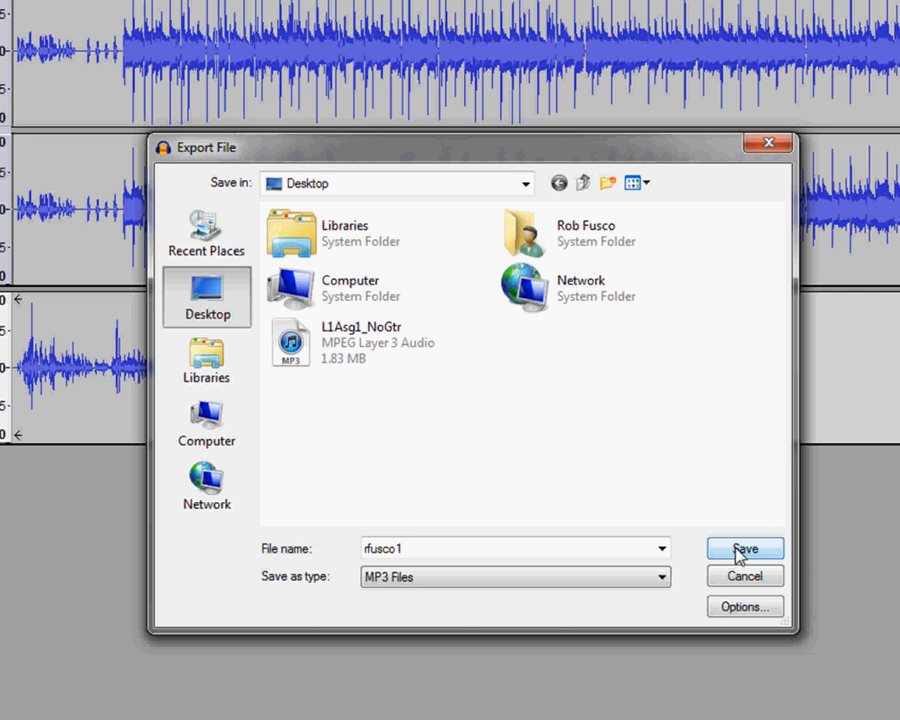
# Step: Save rfusco1 as MP3 and accept the Edit Metadata dialog to finish
pyautogui.click(744, 548)
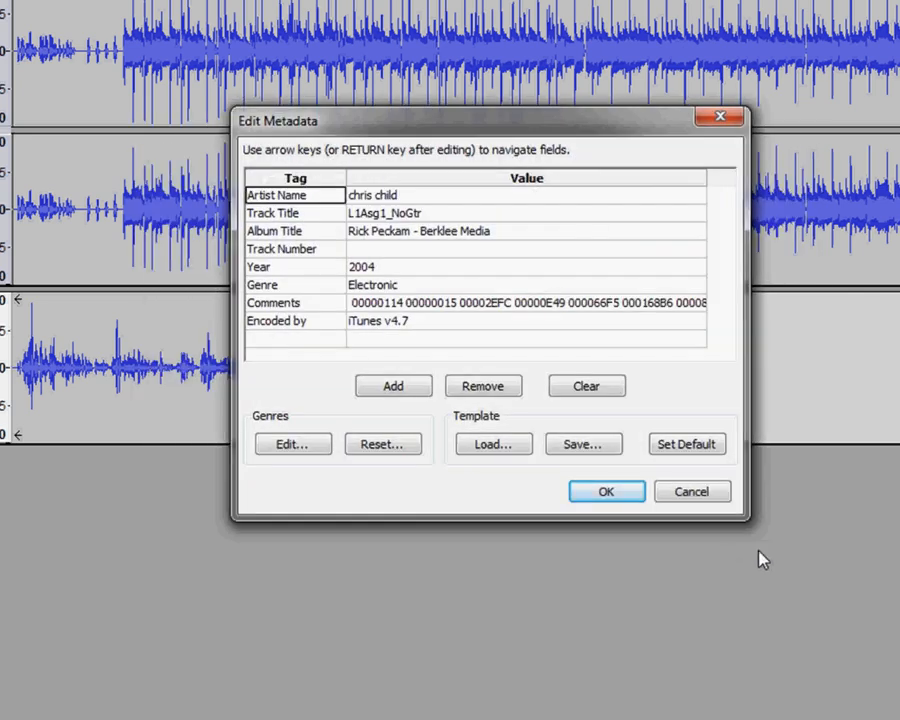
pyautogui.moveTo(370, 230)
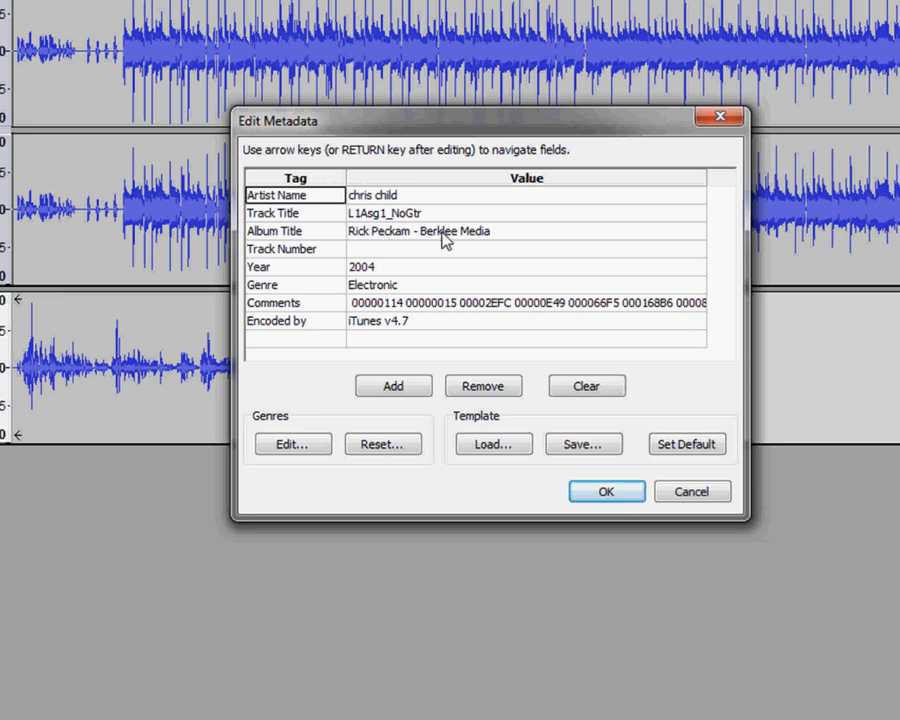
pyautogui.moveTo(475, 244)
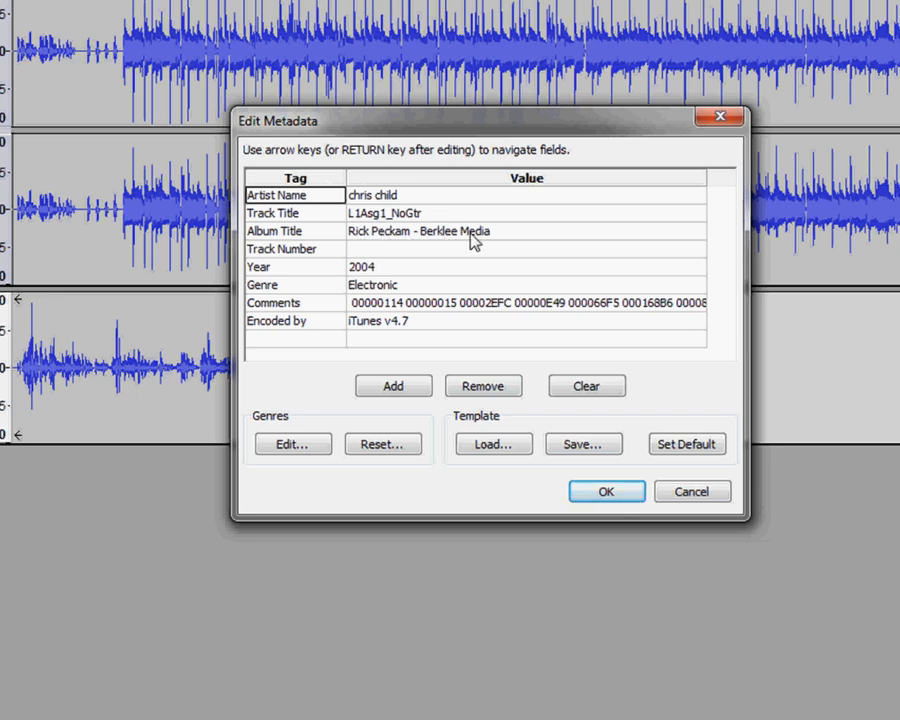
pyautogui.moveTo(483, 315)
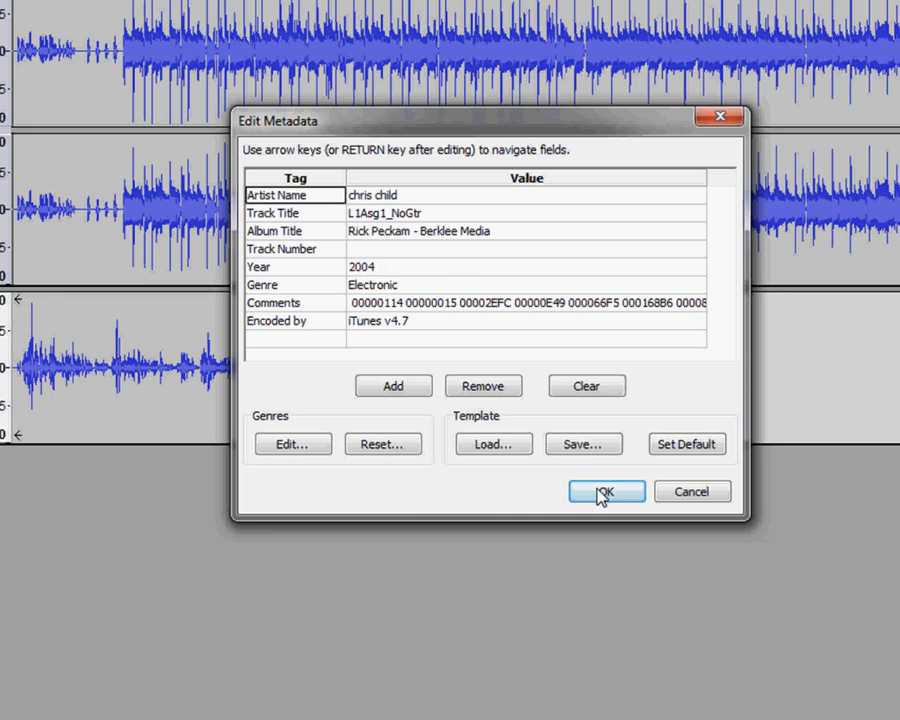
pyautogui.click(606, 491)
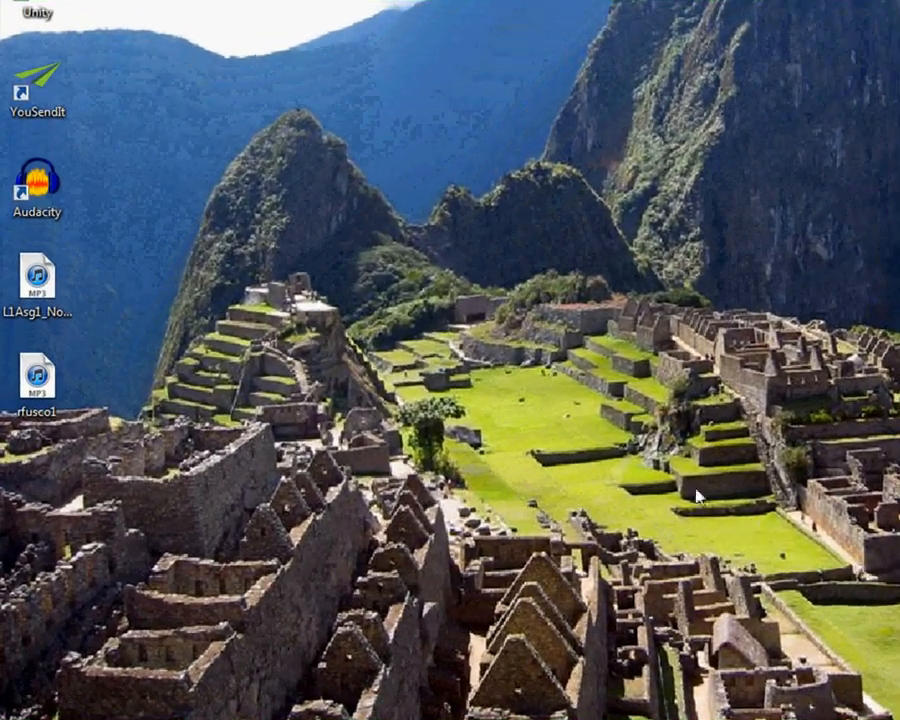
# Step: Switch back to the Berkleemusic assignment page in Internet Explorer
pyautogui.click(38, 385)
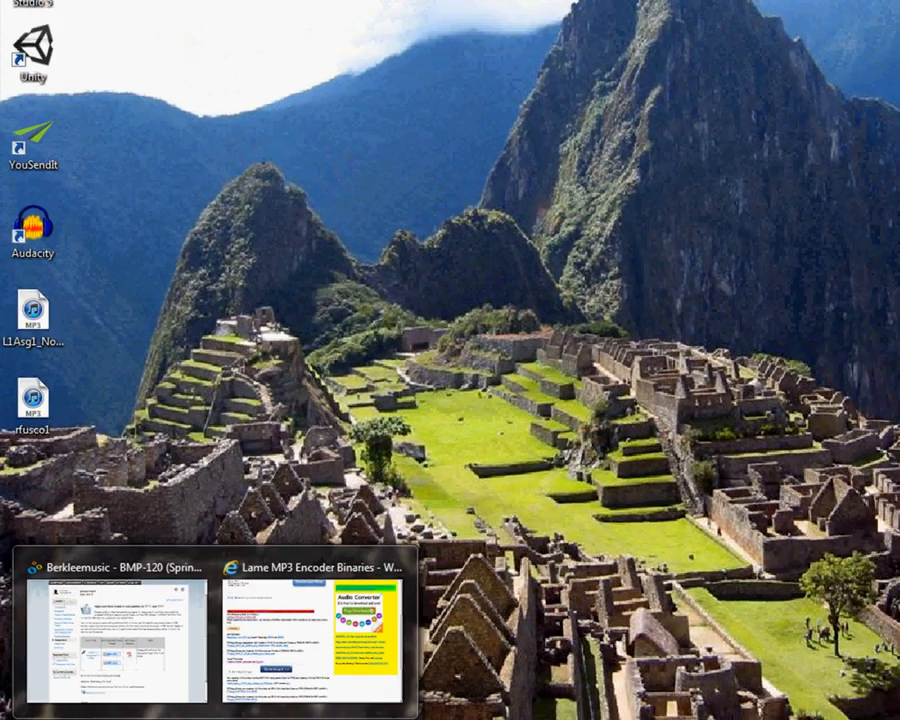
pyautogui.click(110, 565)
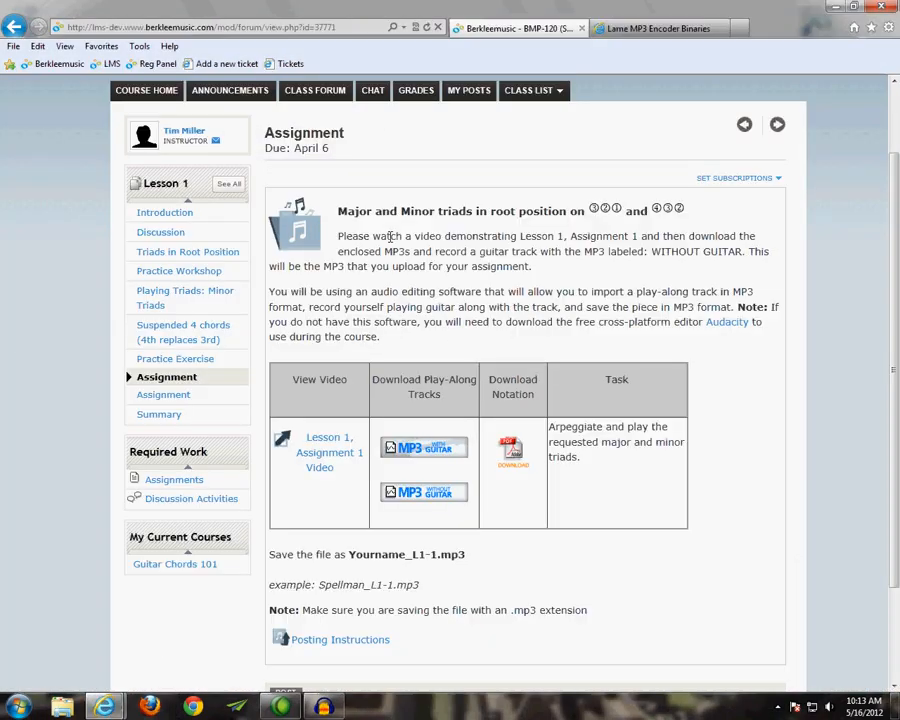
# Step: Start a new post on the assignment page and scroll to the topic form
pyautogui.scroll(-3)
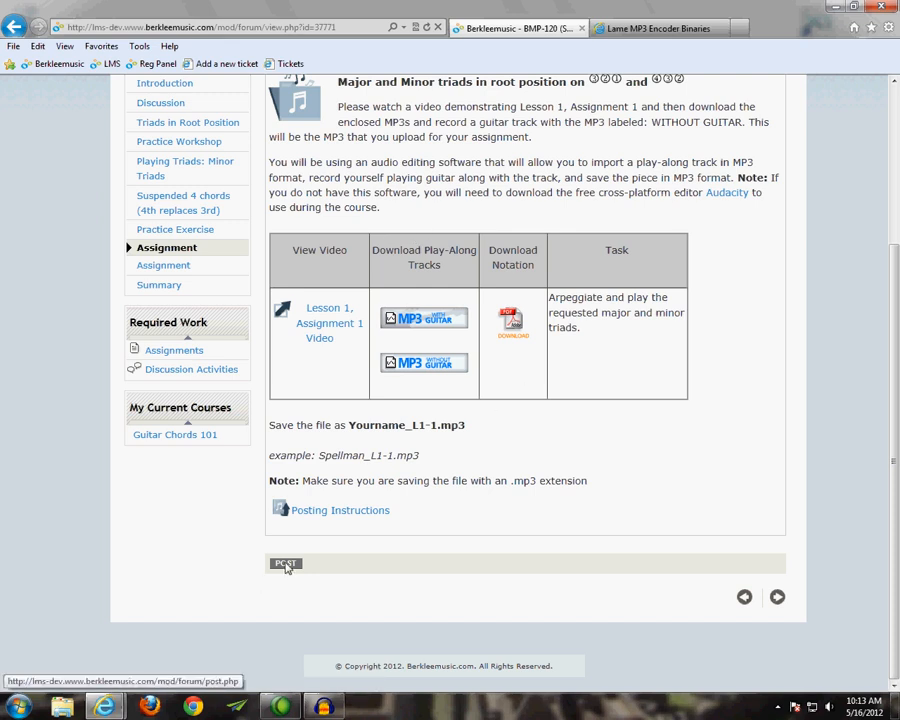
pyautogui.click(286, 563)
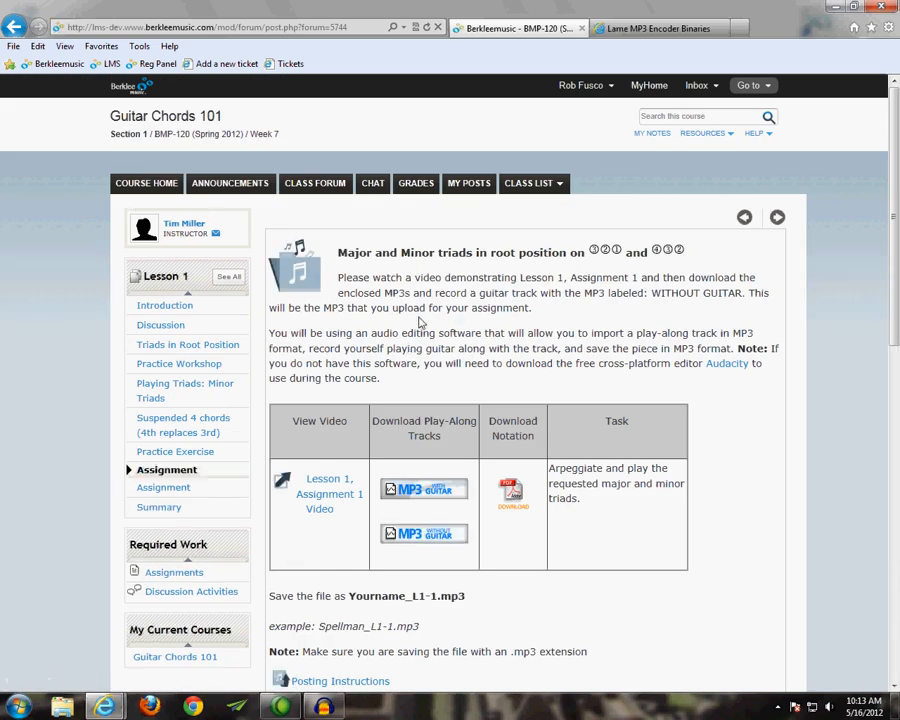
pyautogui.scroll(-3)
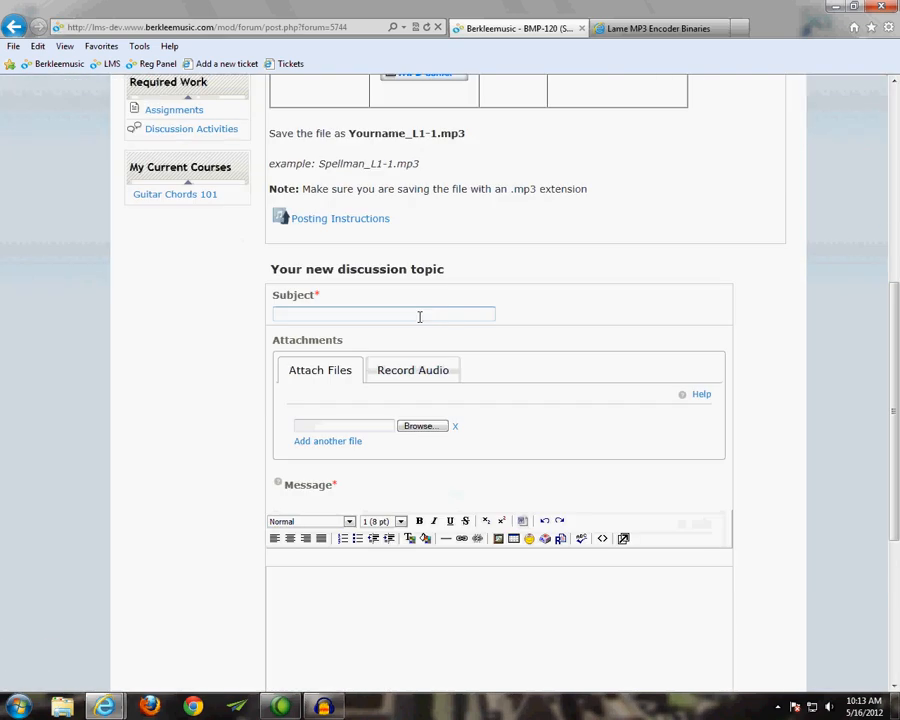
pyautogui.scroll(-3)
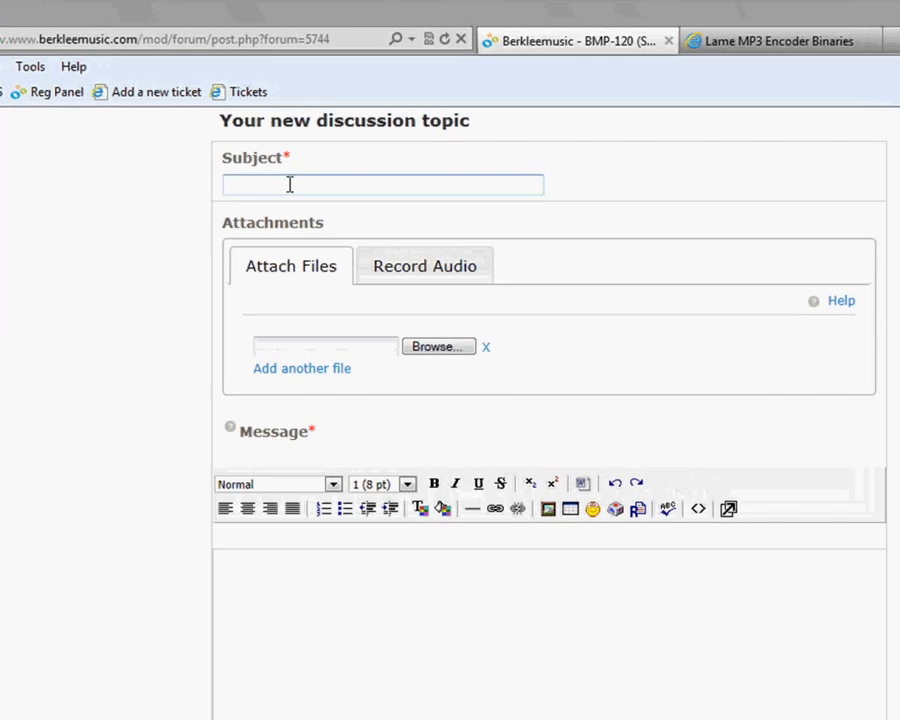
# Step: Enter subject 'Lesson 1' and message 'Here is my assignment.' in the topic form
pyautogui.click(383, 184)
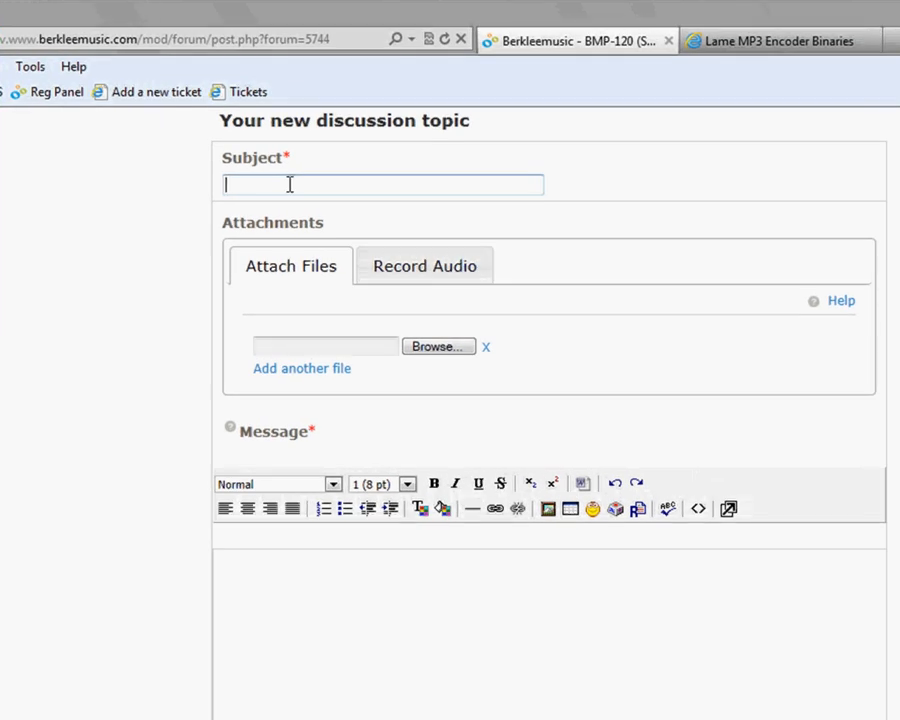
pyautogui.write('Lesson')
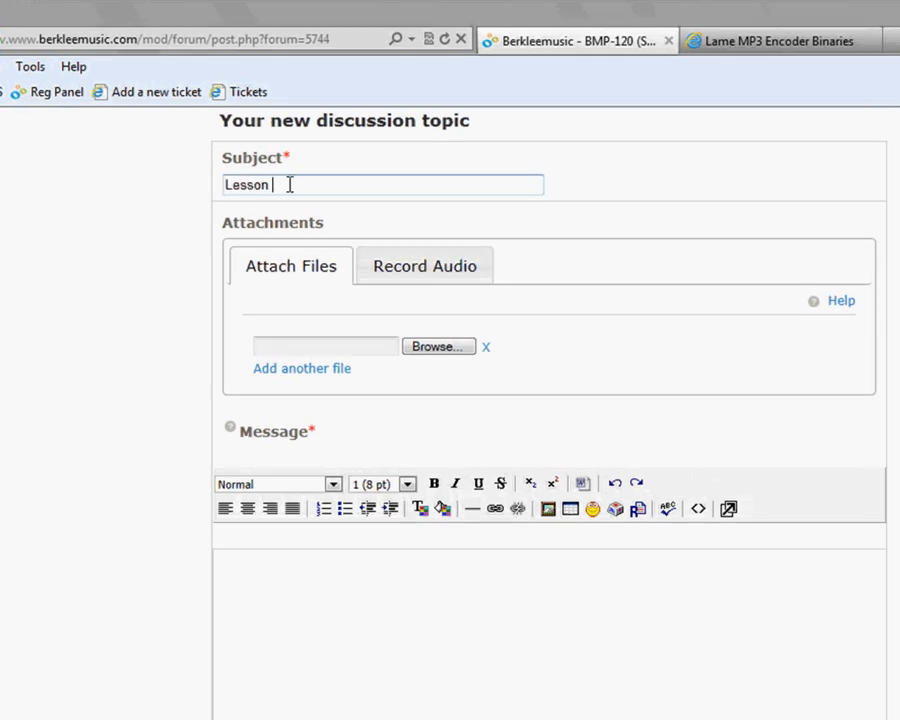
pyautogui.write('1')
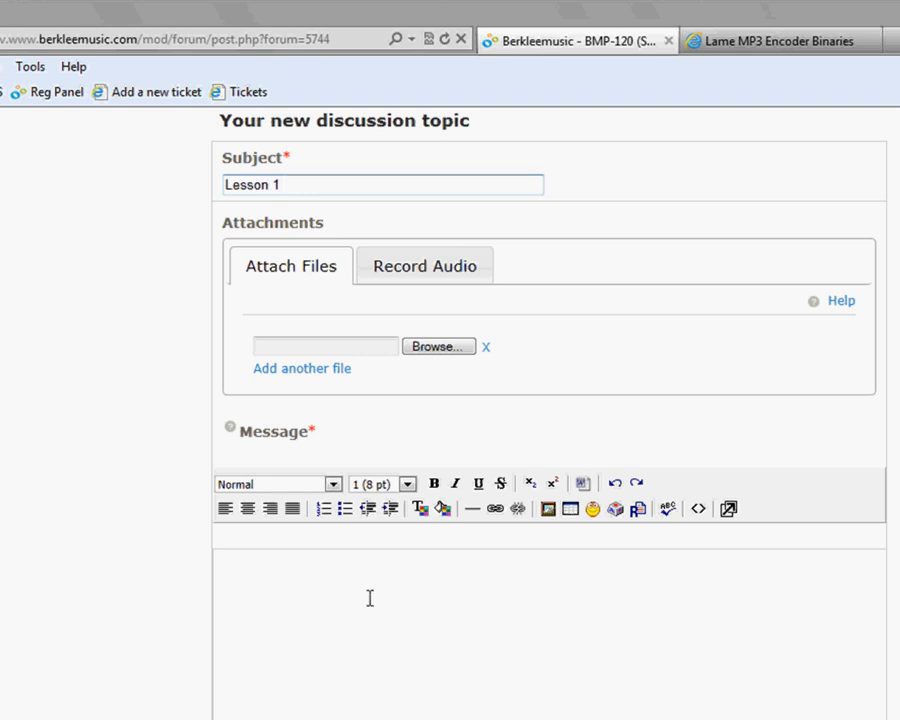
pyautogui.click(408, 483)
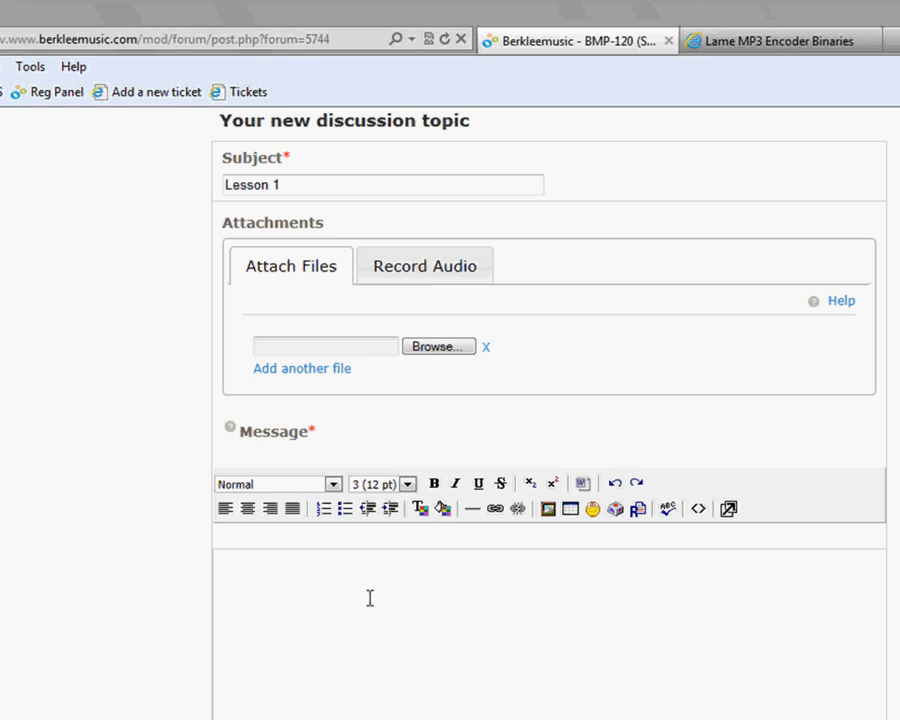
pyautogui.click(222, 567)
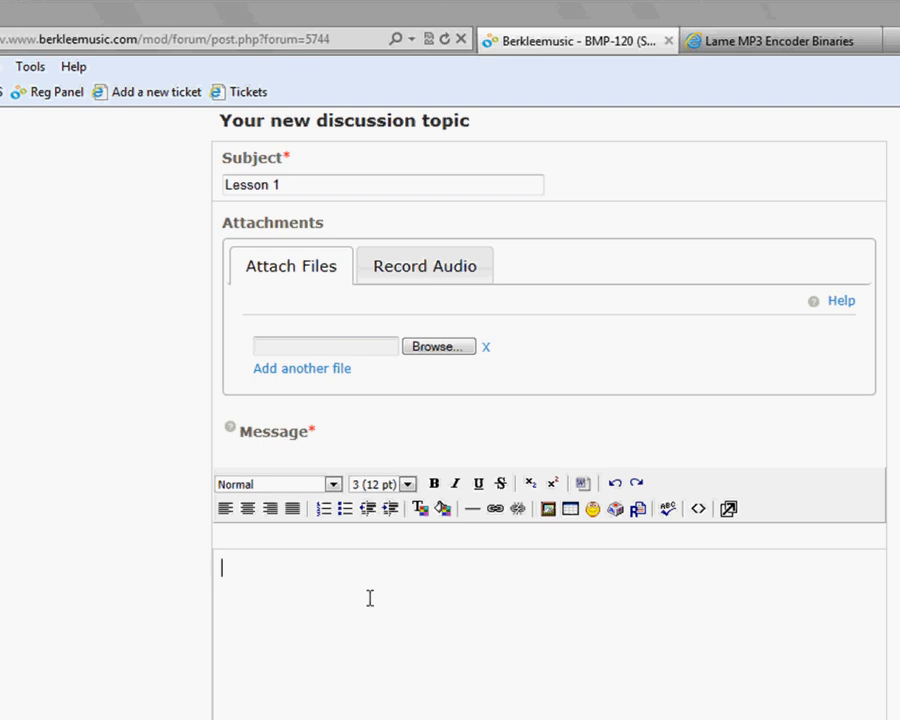
pyautogui.write('Here')
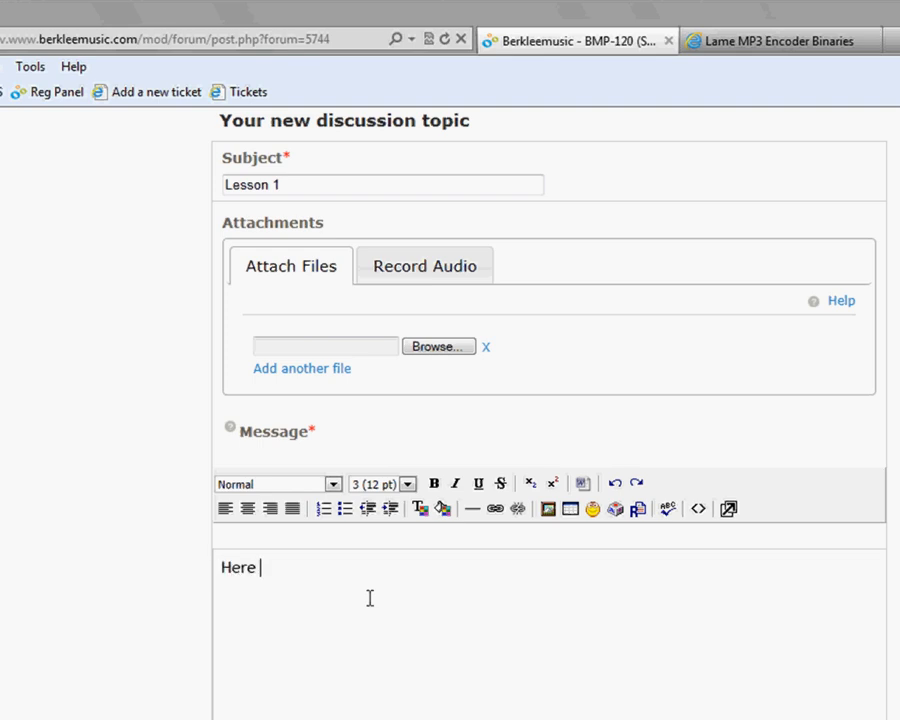
pyautogui.write('is my assignment')
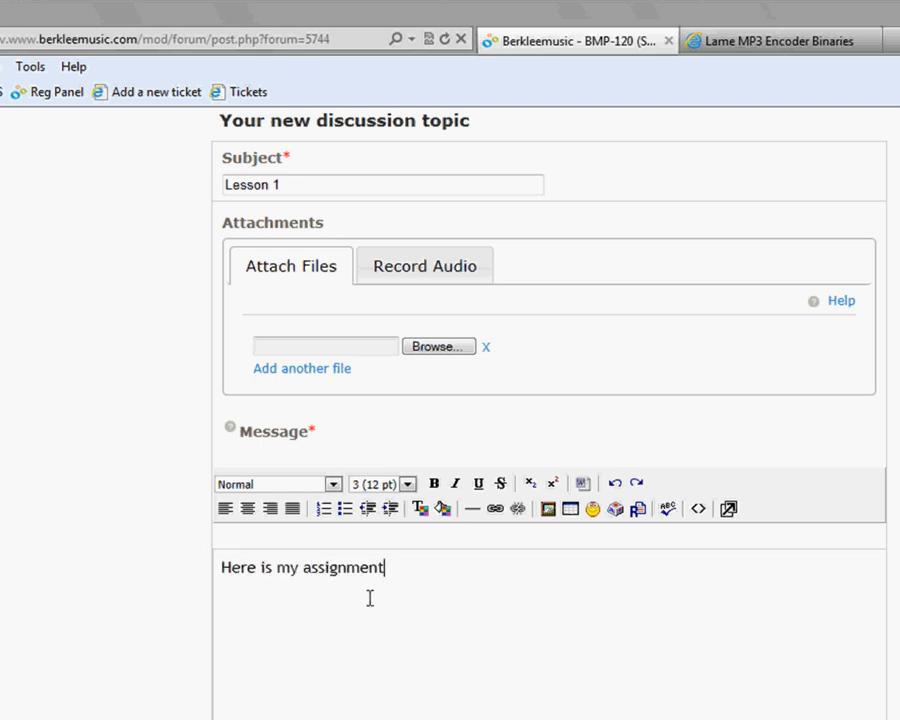
pyautogui.write('.')
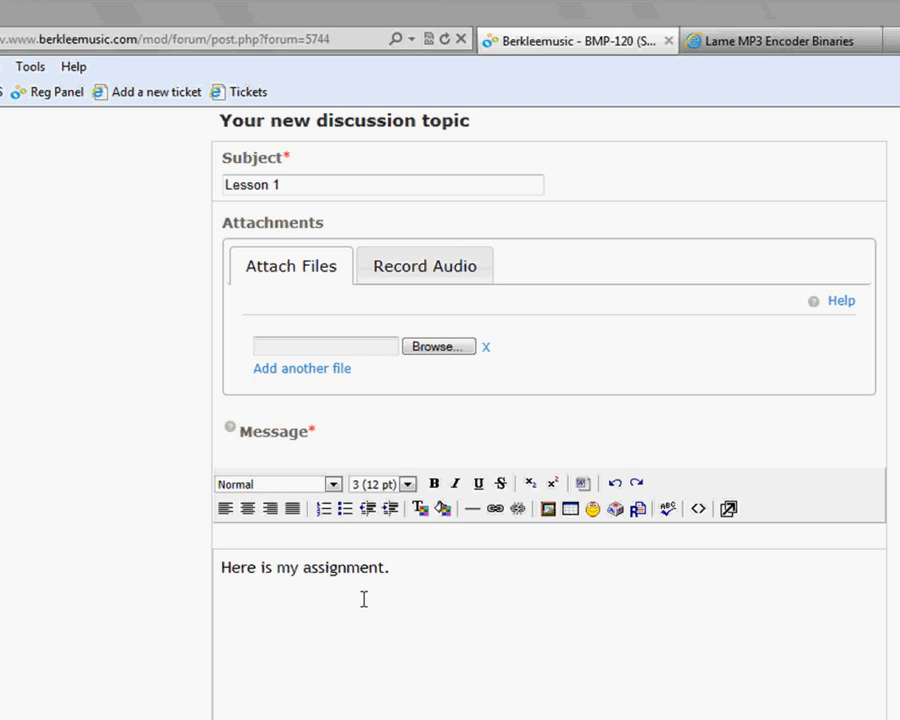
pyautogui.moveTo(388, 600)
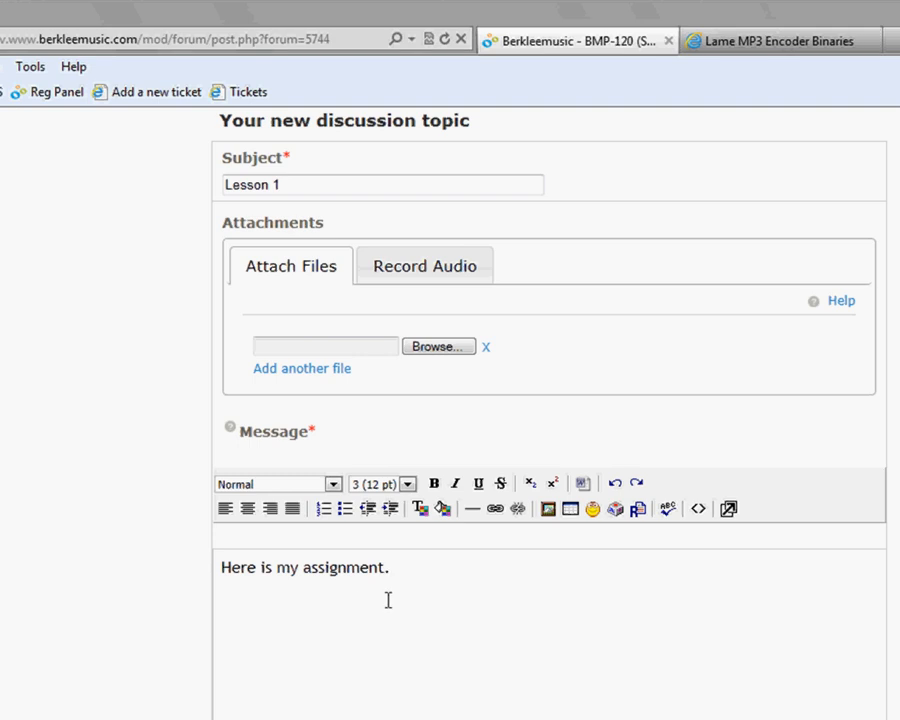
pyautogui.moveTo(415, 610)
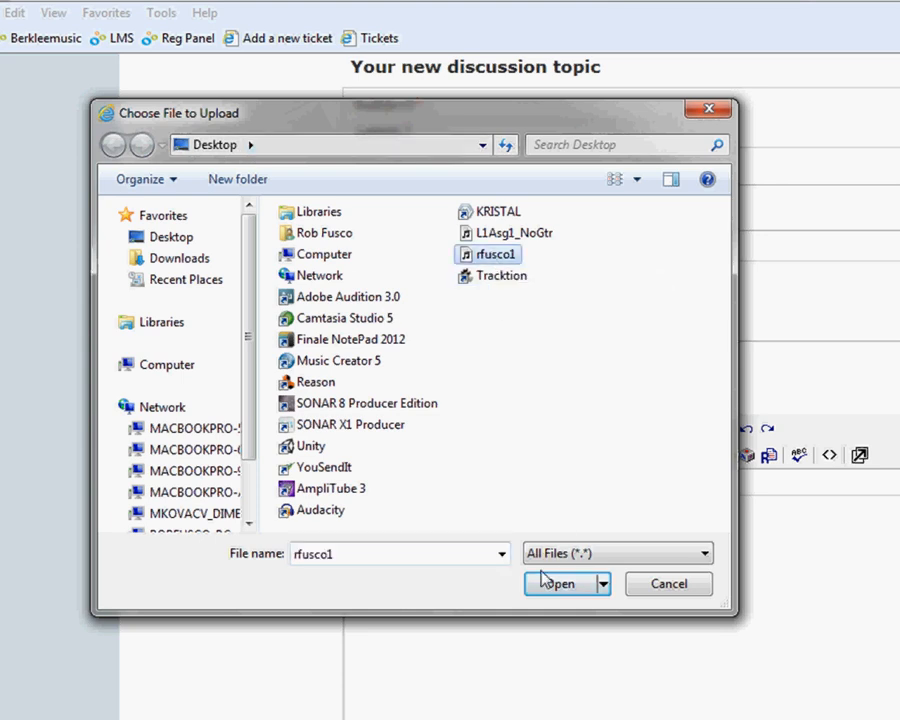
# Step: Choose rfusco1.mp3 from the Desktop as the topic's attachment
pyautogui.click(558, 584)
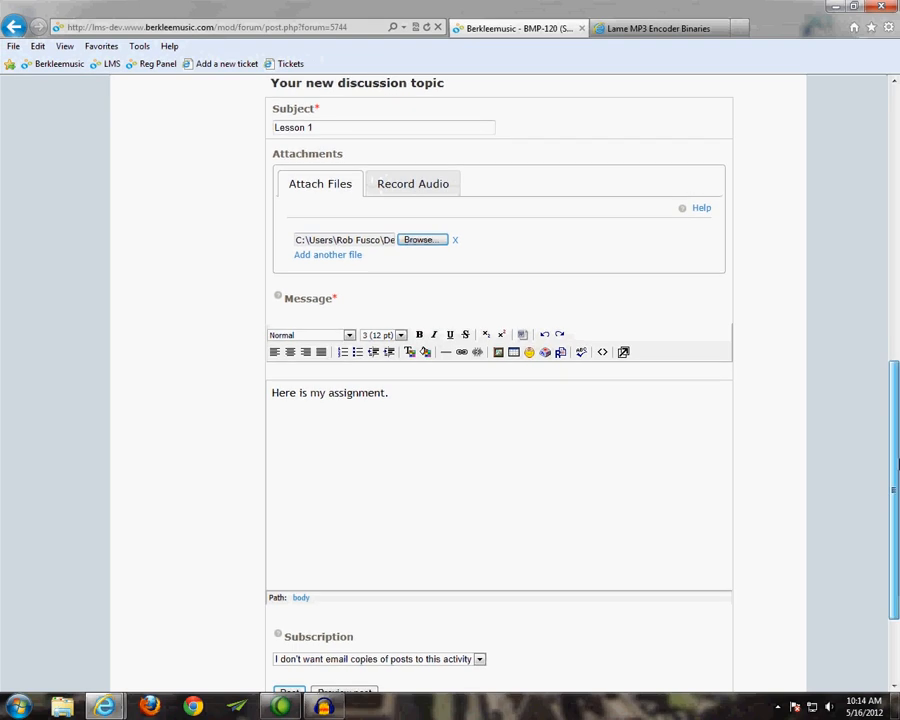
pyautogui.scroll(-3)
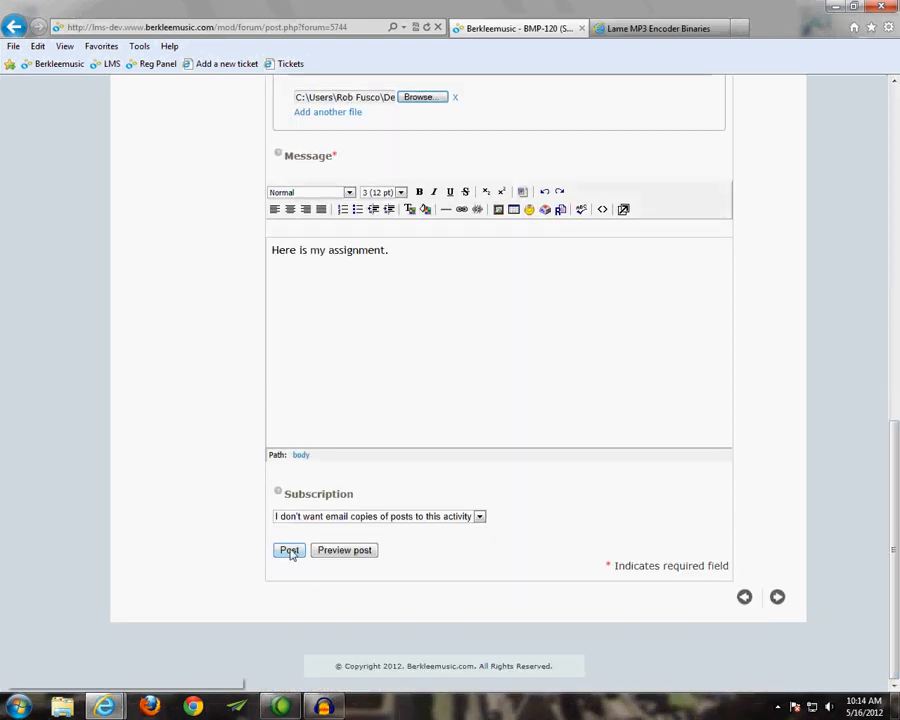
pyautogui.click(289, 550)
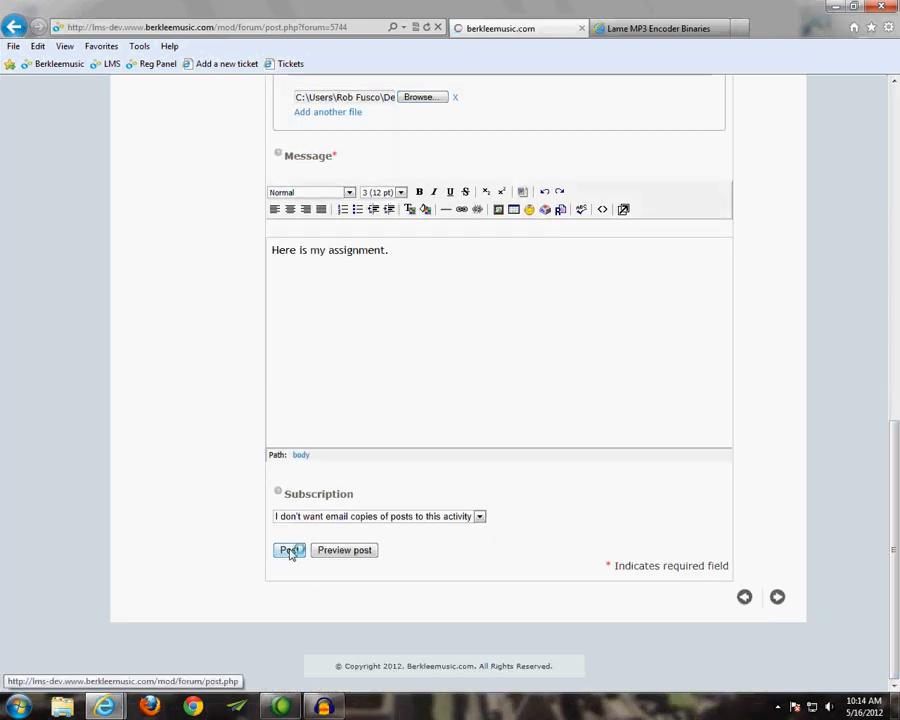
pyautogui.click(289, 550)
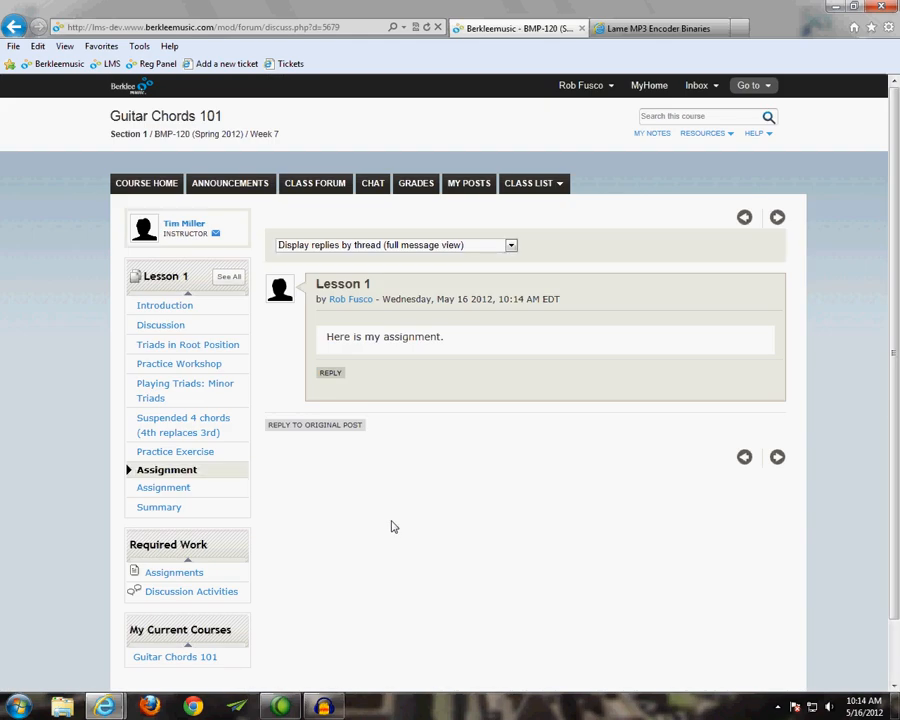